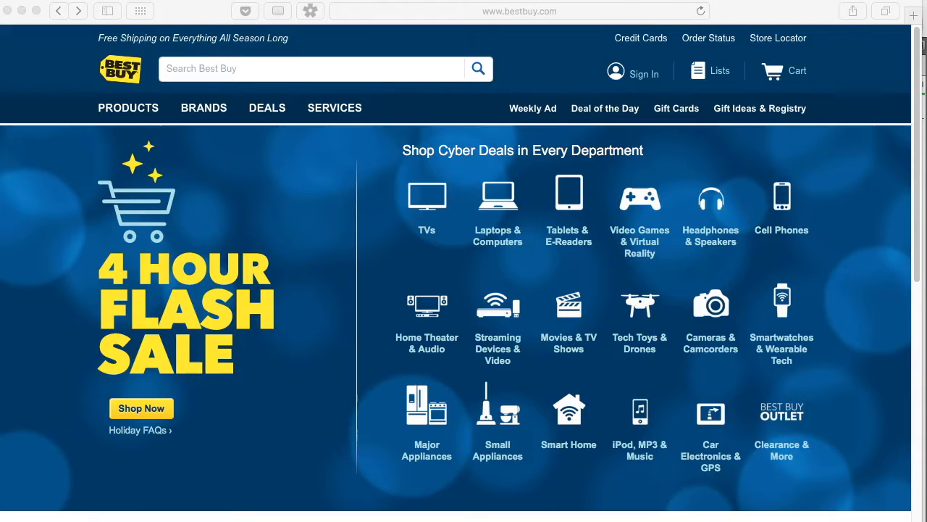
mouse_move(214, 500)
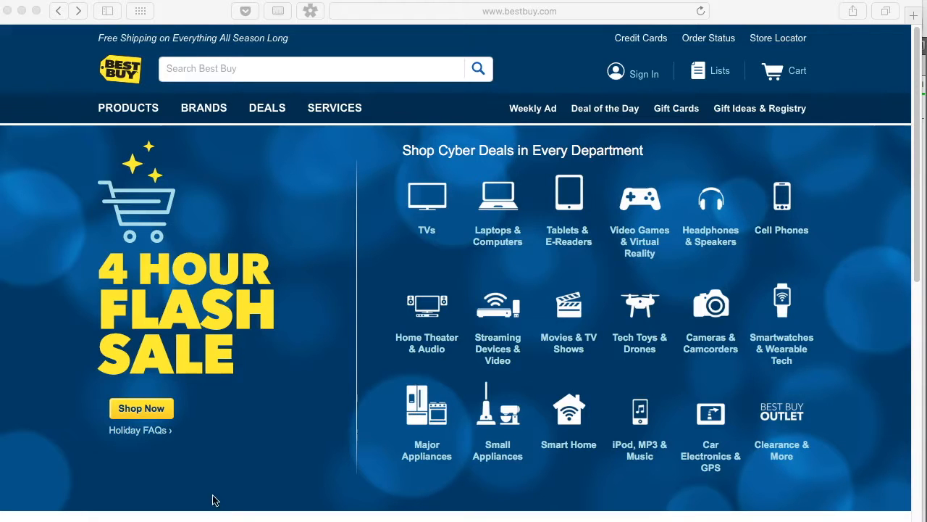
mouse_move(234, 416)
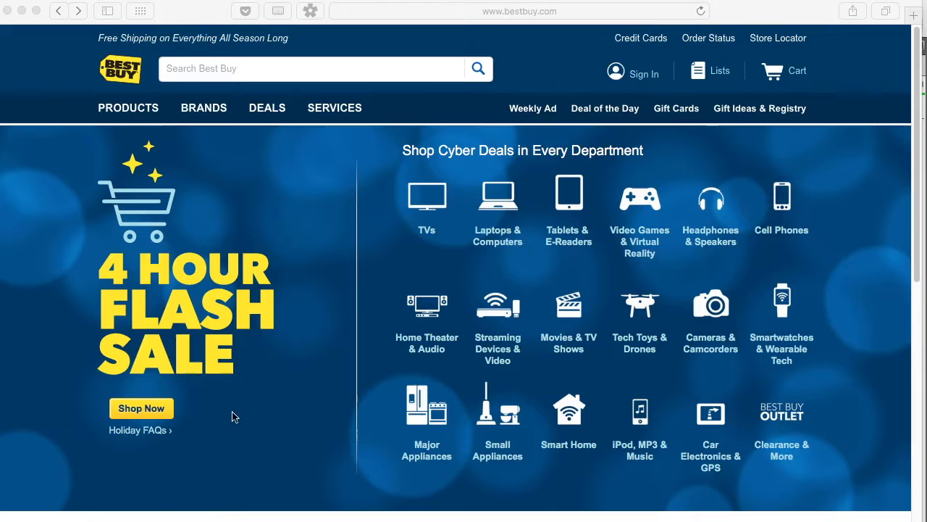
mouse_move(217, 113)
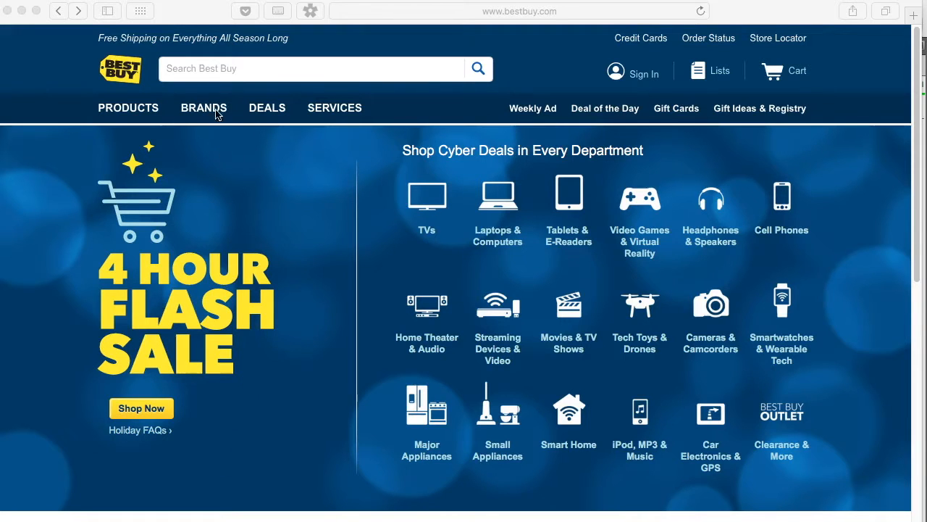
- Search Best Buy for 'Nintendo Classic' and open the NES Classic Edition product page
type("Nintendo Classic")
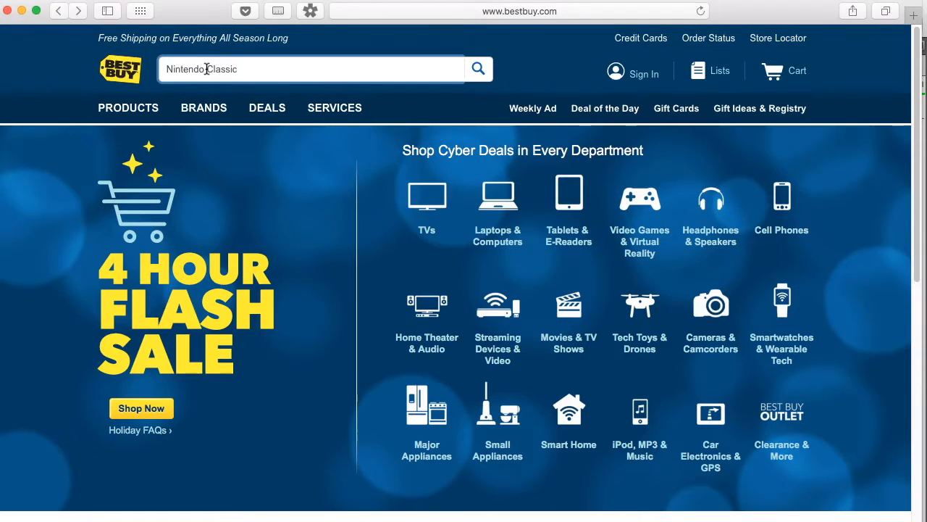
left_click(478, 68)
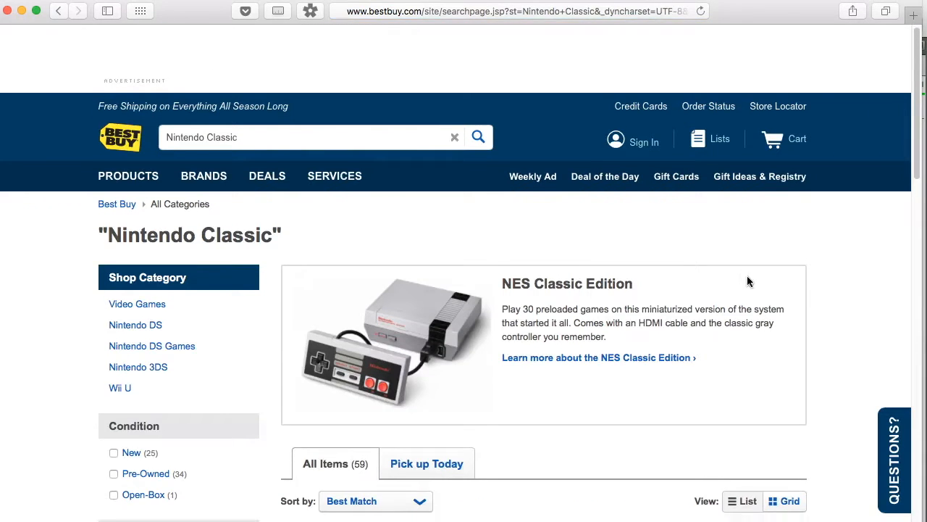
scroll("down", 3)
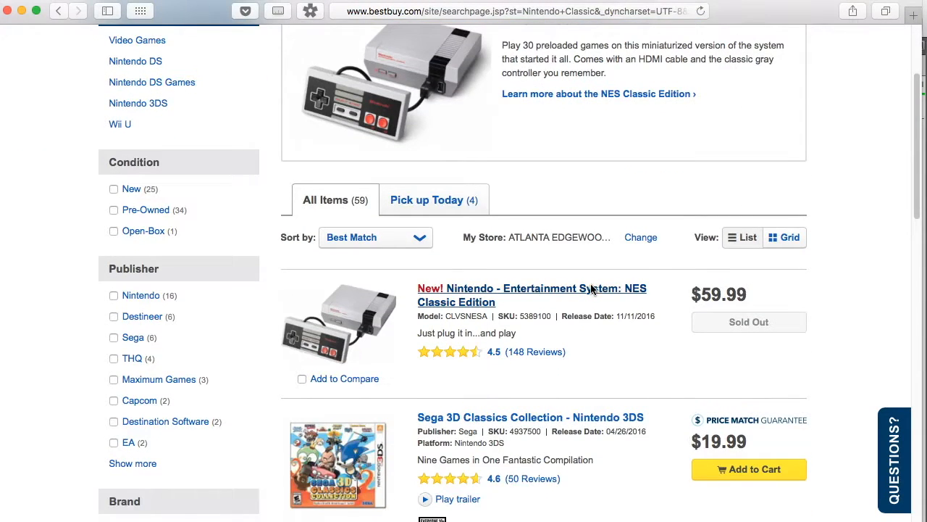
left_click(532, 286)
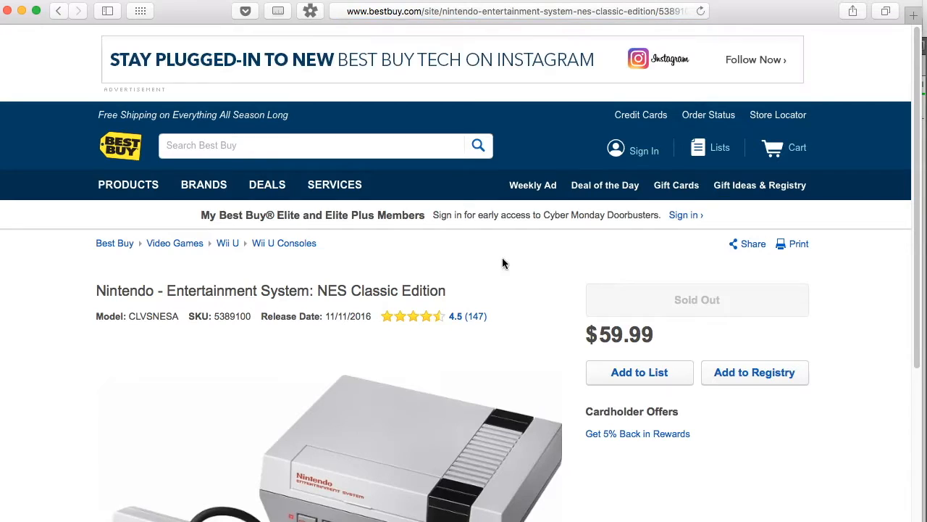
mouse_move(651, 293)
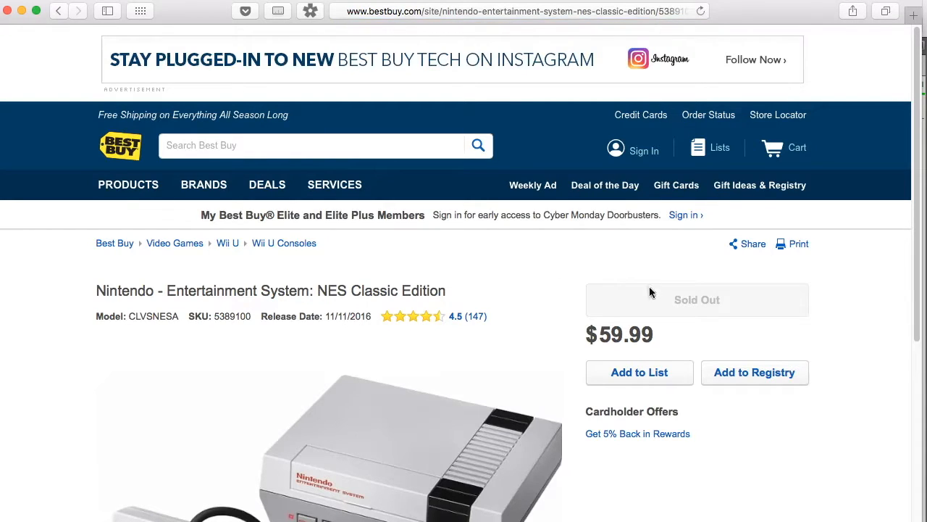
mouse_move(659, 304)
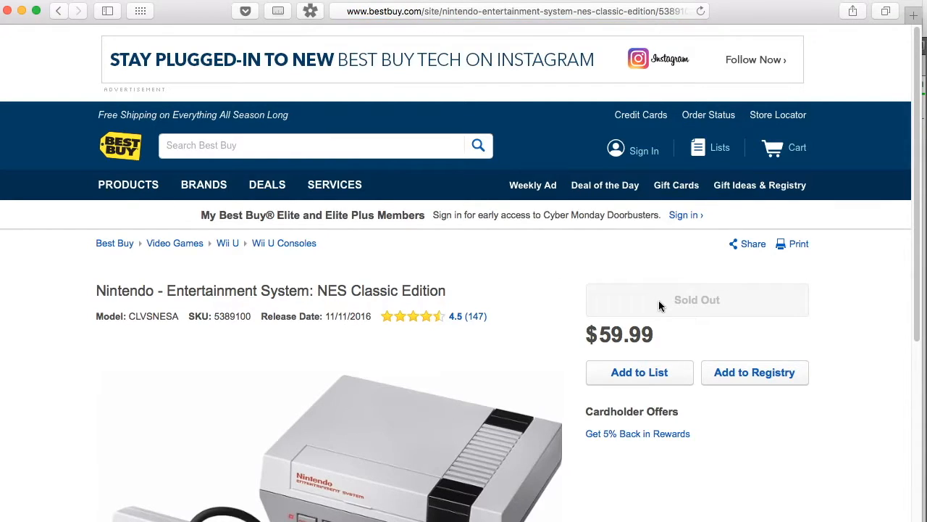
mouse_move(690, 300)
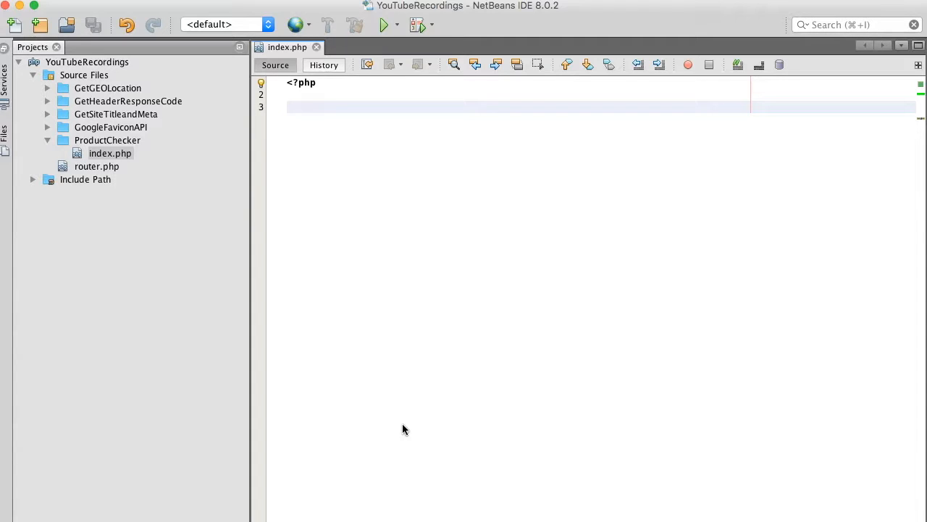
- Define $url as the Best Buy NES Classic Edition product link
left_click(304, 107)
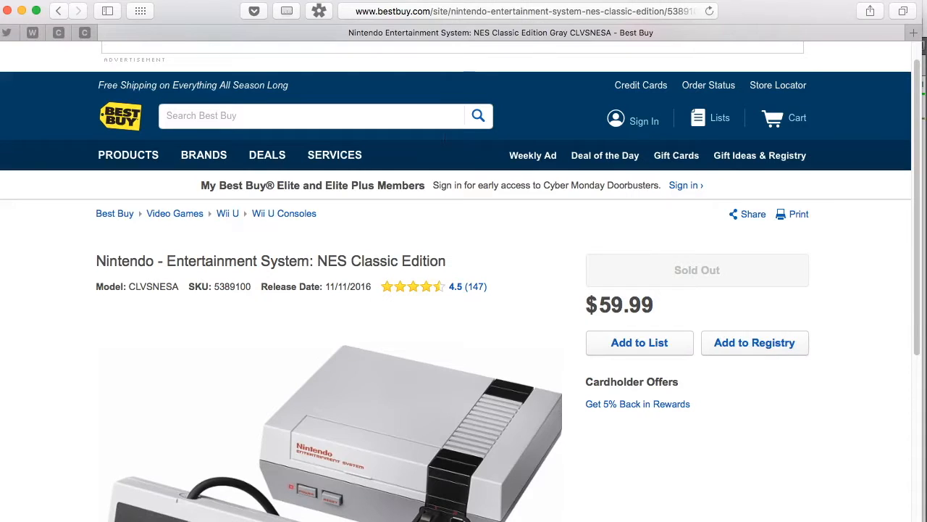
left_click(529, 11)
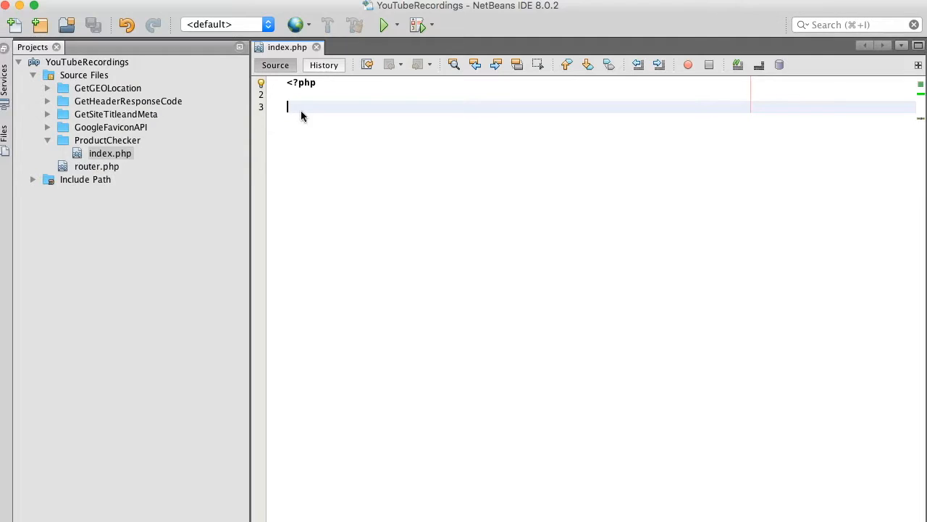
type("$url")
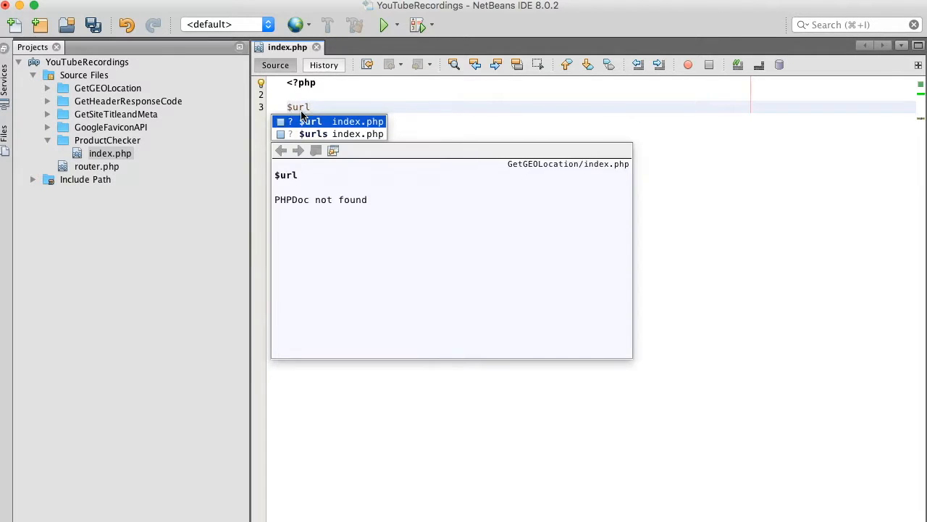
type("= '';")
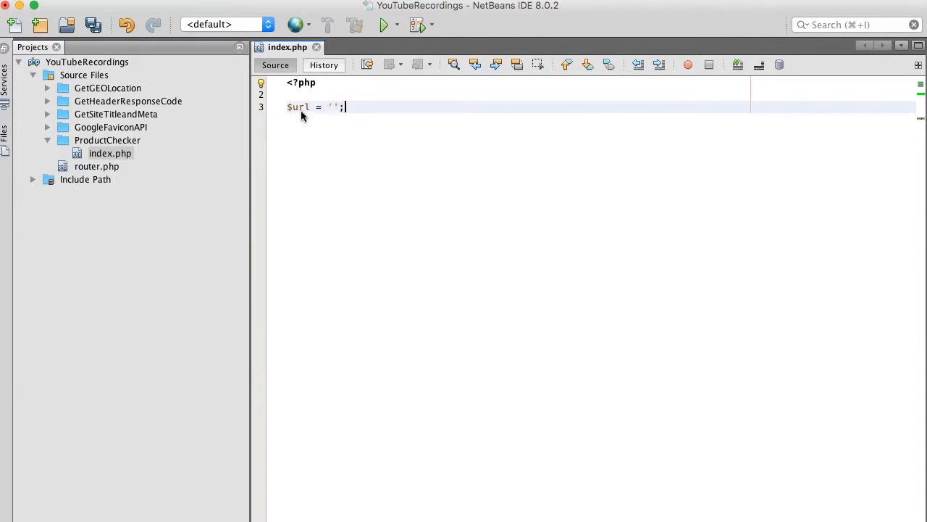
type("http://www.bestbuy.com/site/nintendo-entertainment-system-nes-classic-edition/5389100.p?skuId=5389100")
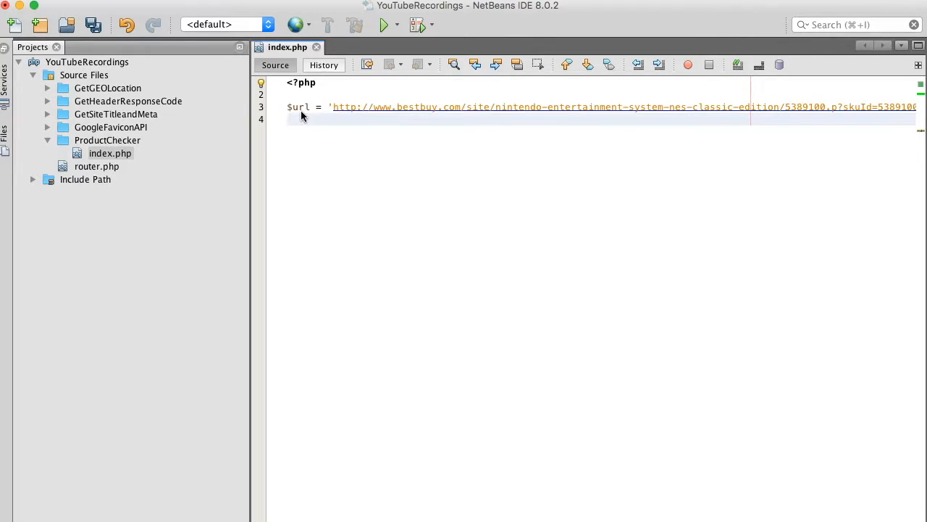
- Define $file_path as 'ProductChecker/cache.txt'
type("$")
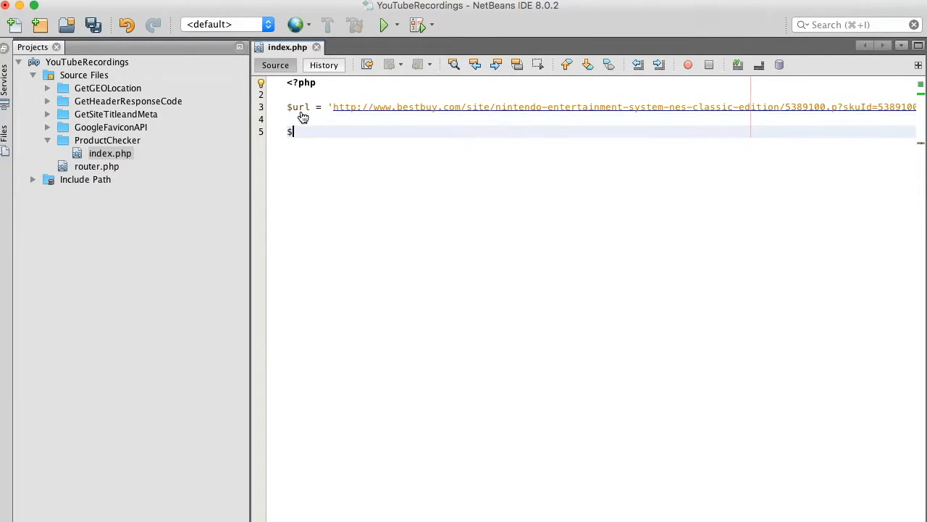
type("$")
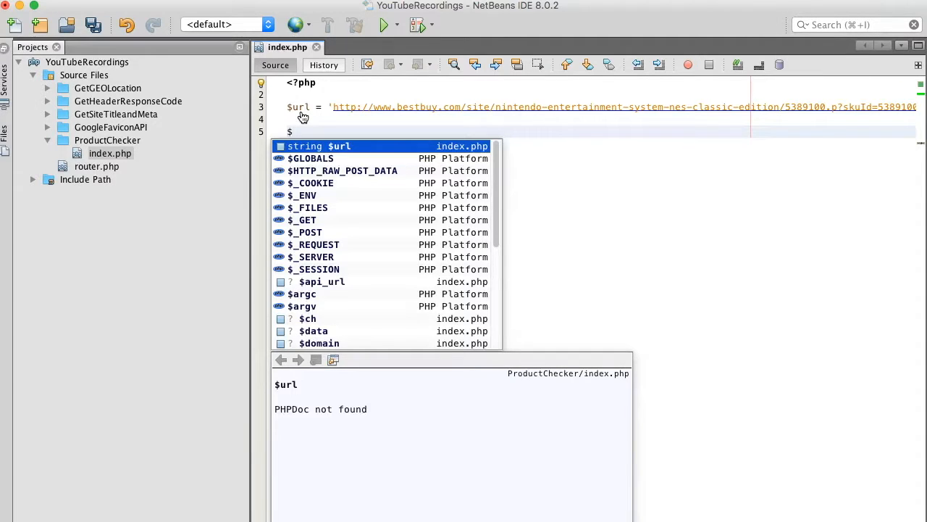
type("file_path = '';")
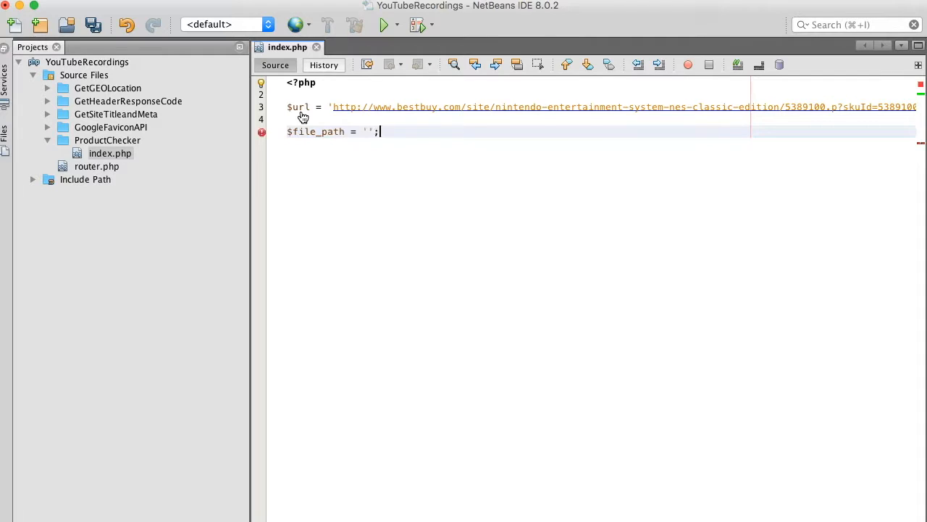
type("ProductChecker/cache.txt")
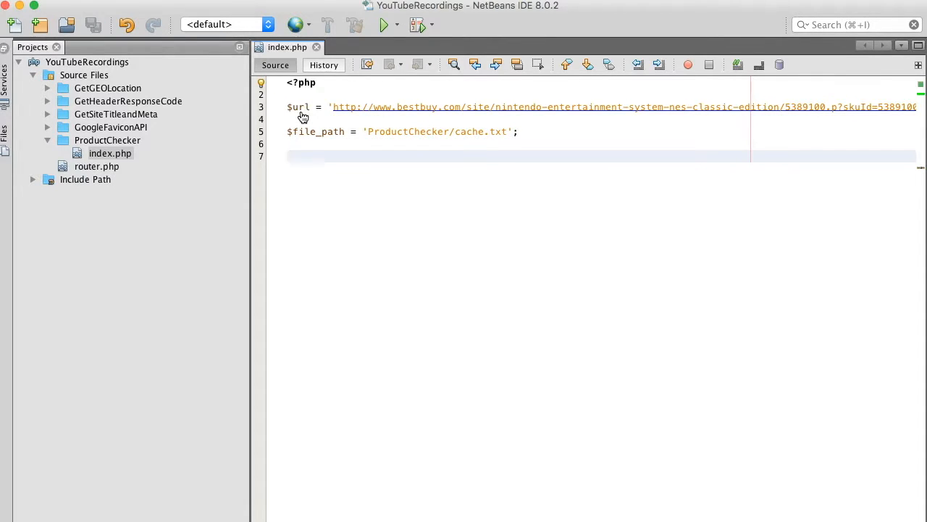
- Add $o = exec("curl $url > $file_path"); to download the page into the cache file
left_click(290, 157)
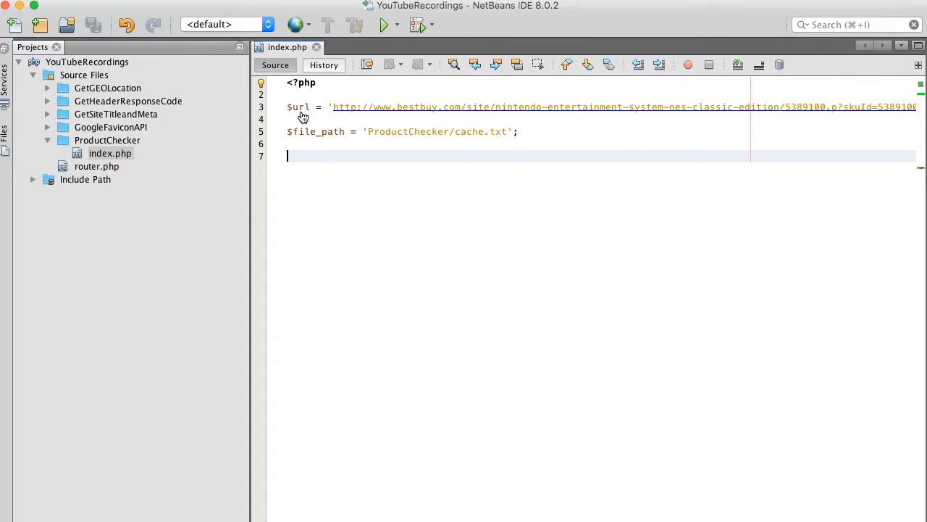
type("$")
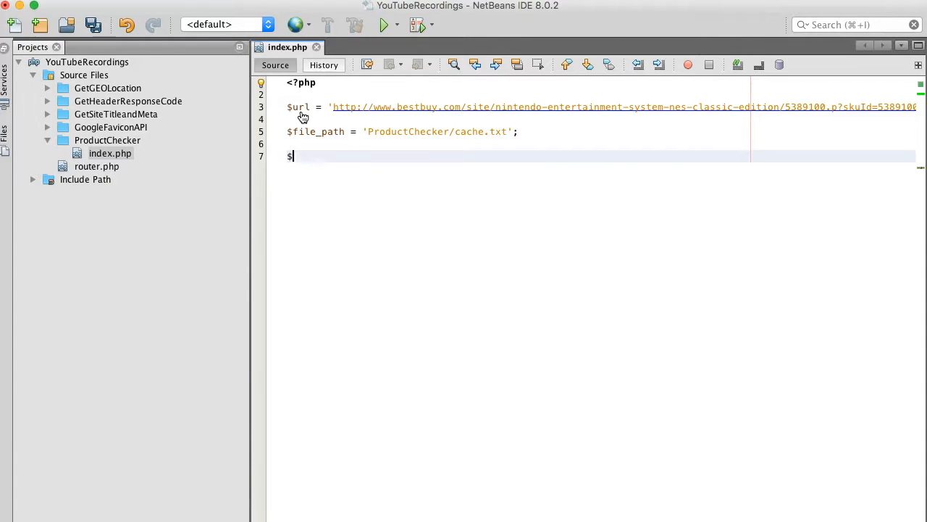
type("o = exec($file_path);")
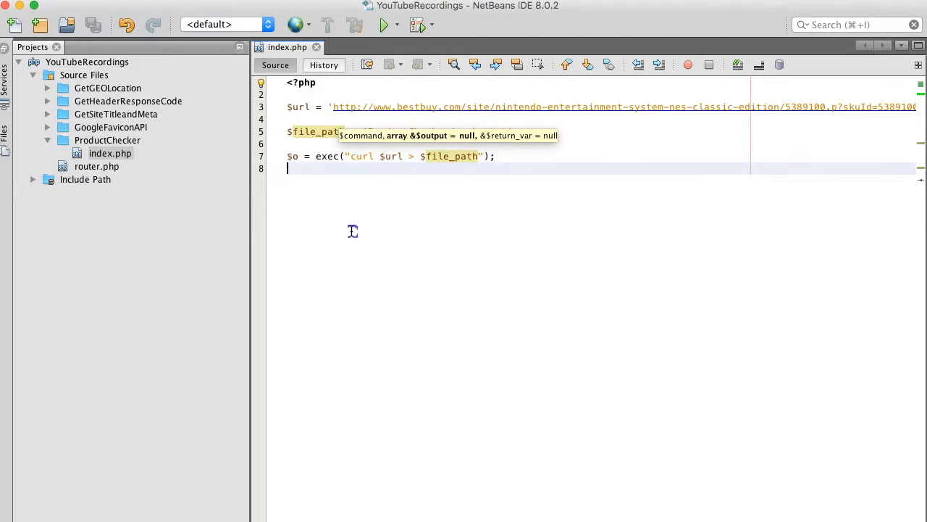
mouse_move(350, 232)
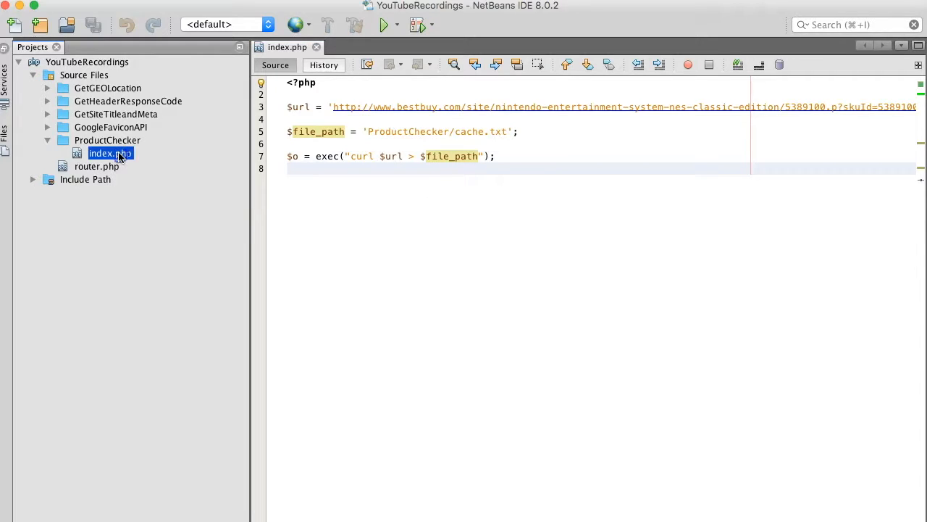
- Run index.php and inspect the generated cache.txt holding the product page HTML
right_click(110, 154)
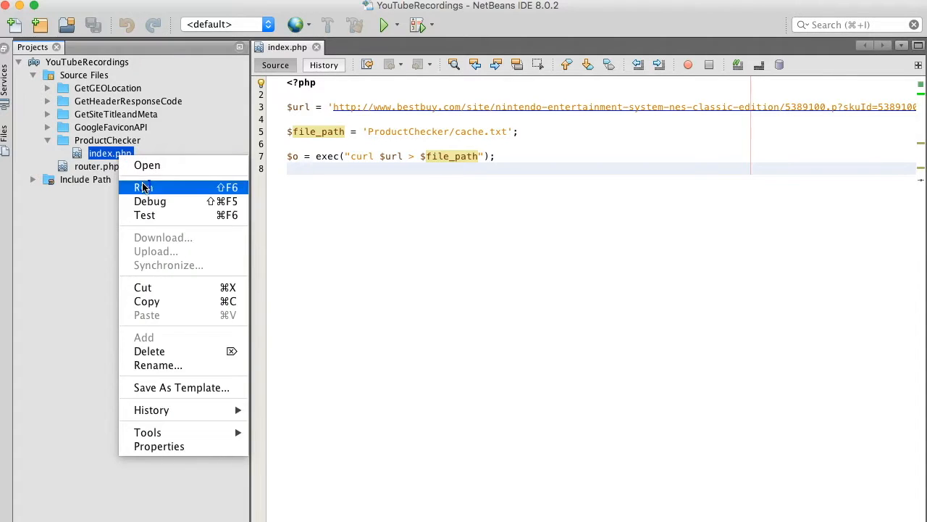
left_click(142, 187)
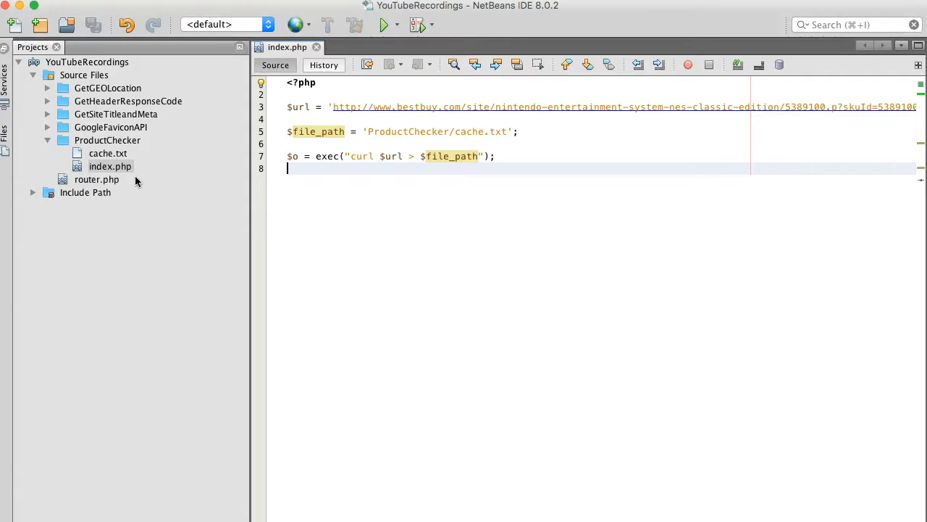
left_click(107, 154)
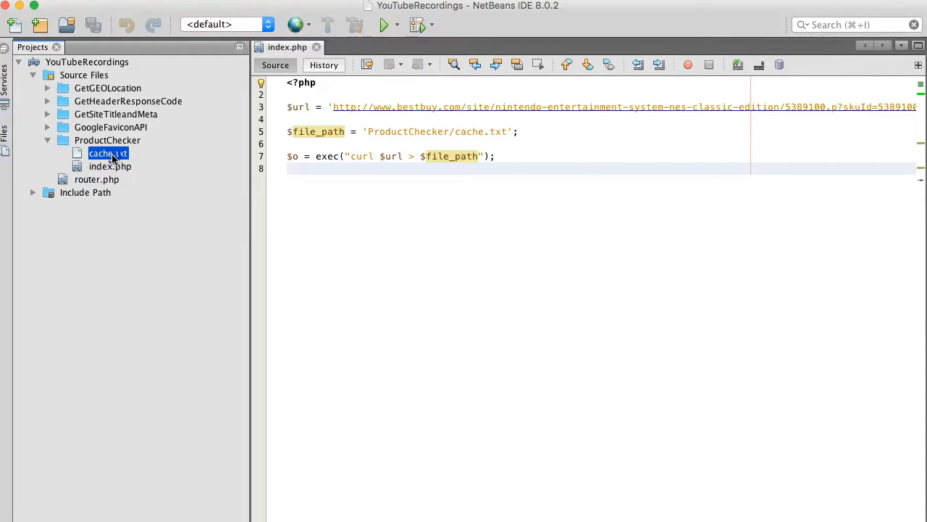
double_click(107, 154)
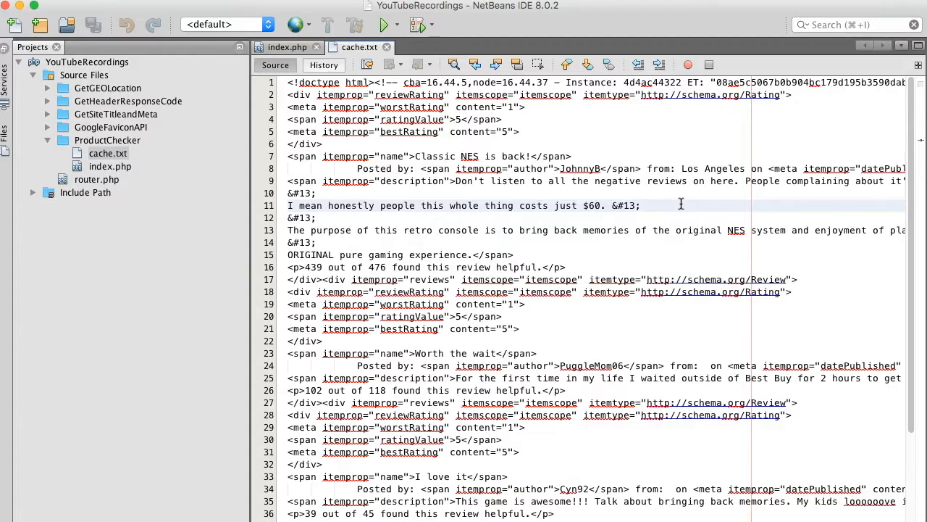
left_click(639, 206)
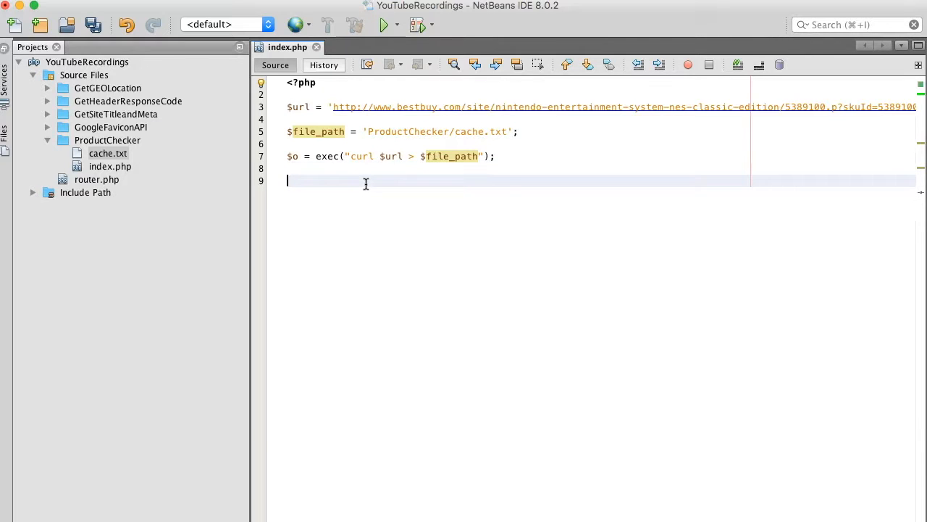
- Add a //SOLD_OUT_ONLINE comment and an if(file_exists($file_path)) block
type("//SOLD_OUT_ONLINE")
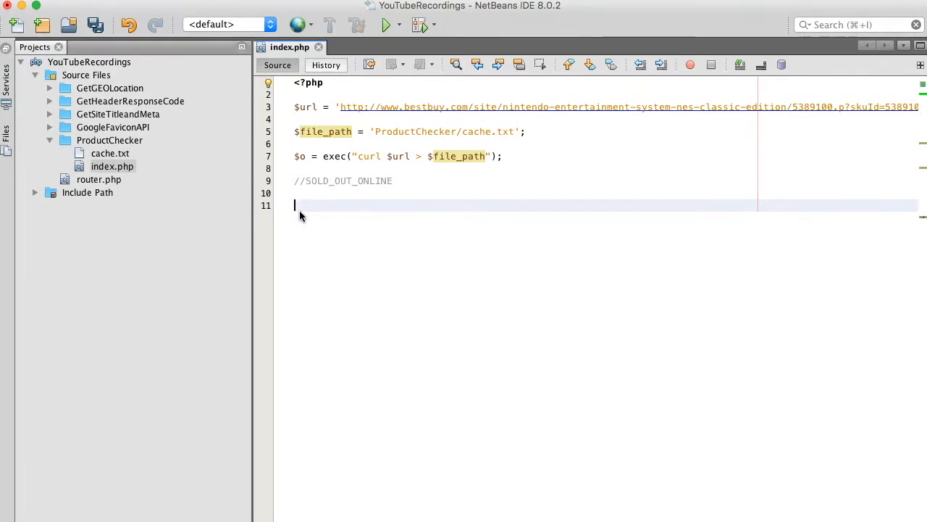
type("if()")
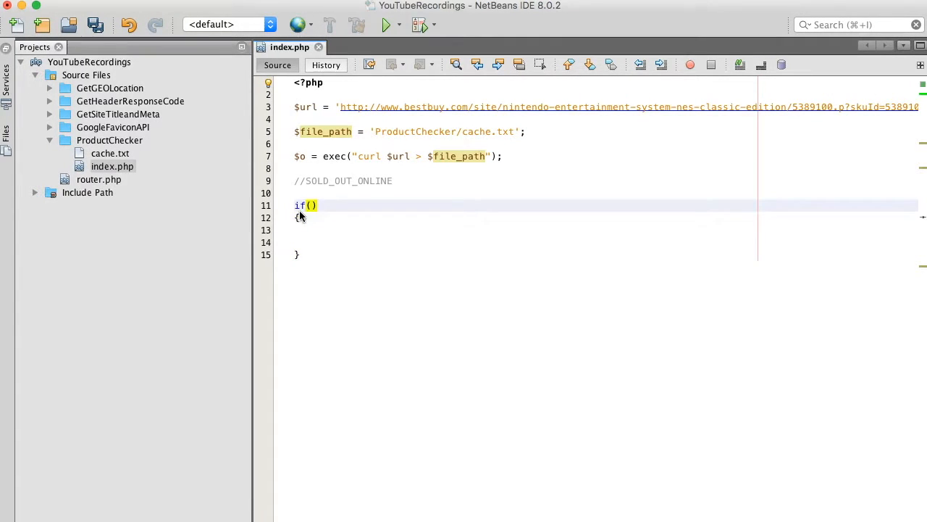
type("file")
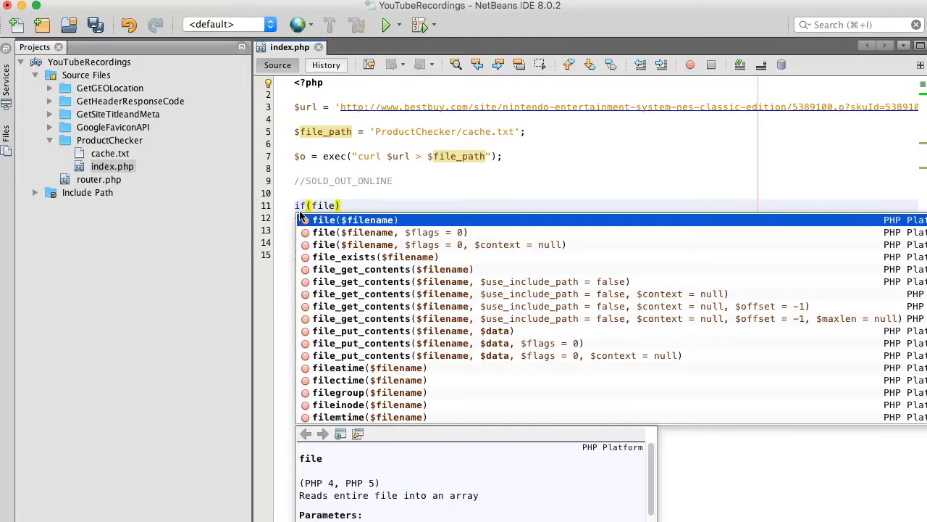
type("_exists($file_path")
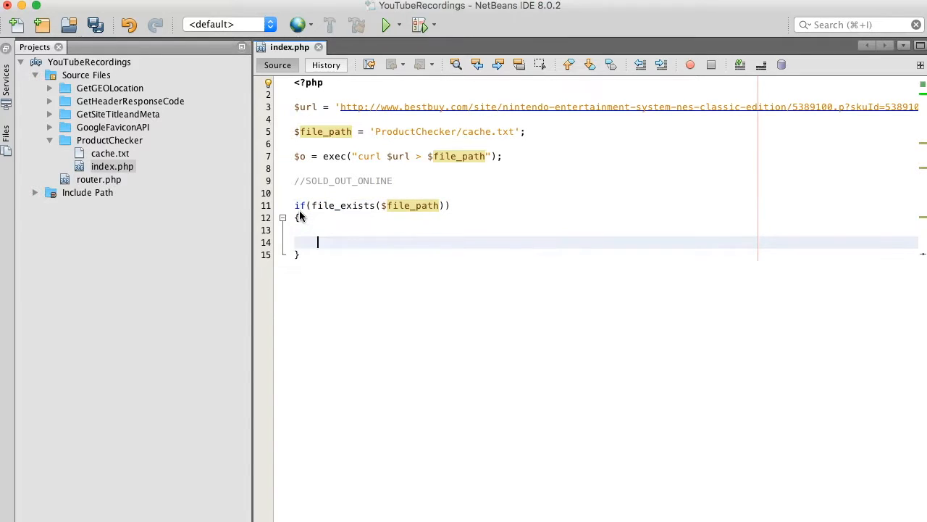
- Inside the block read the file with $content = file_get_contents($file_path);
key("enter")
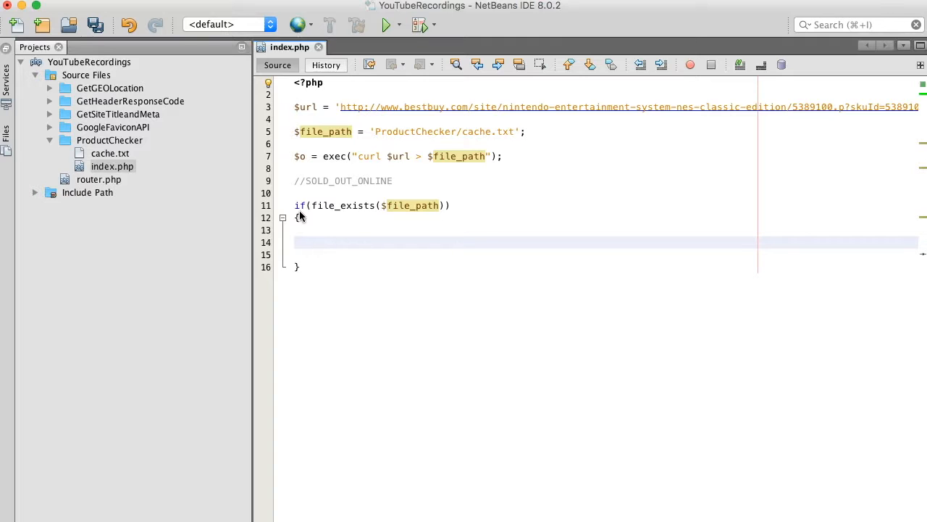
type("$conte")
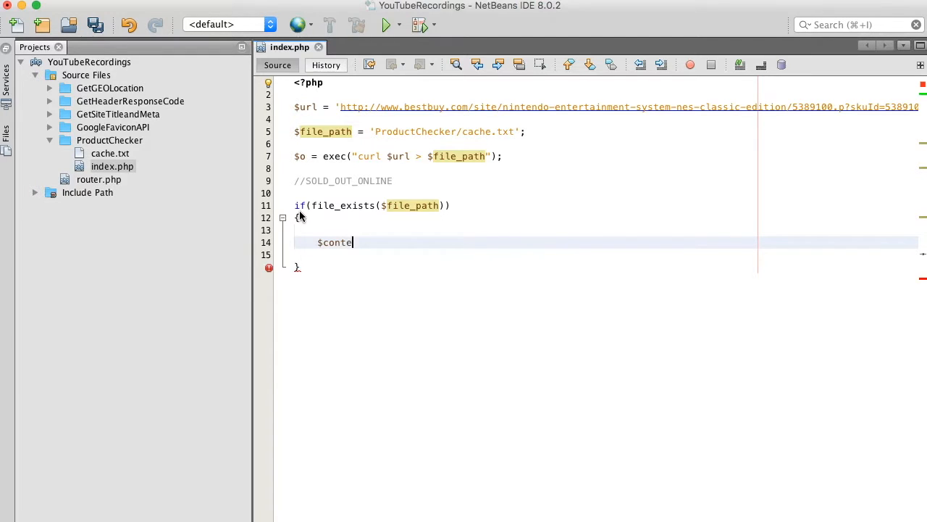
type("nt = file_get_contents($file_path);")
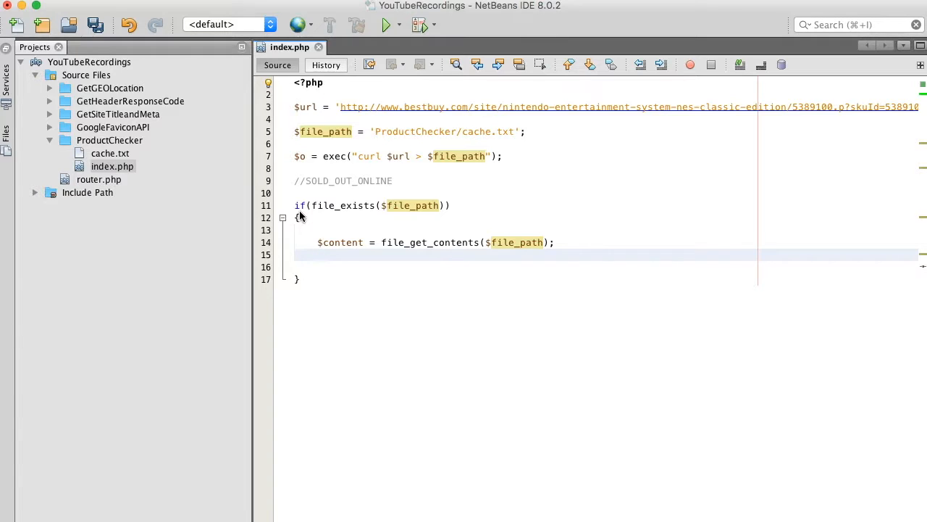
- Start $number_of_matches = preg_match_all(); below the file read
left_click(317, 255)
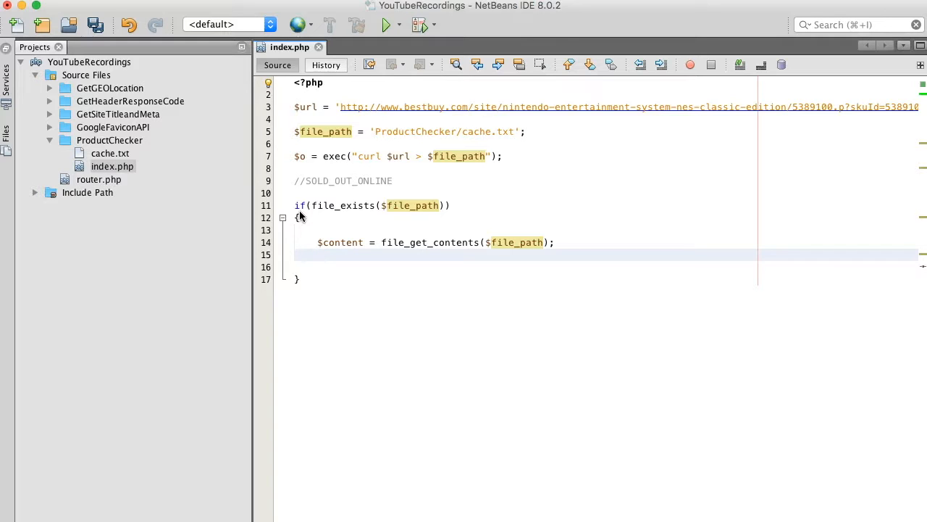
type("$number")
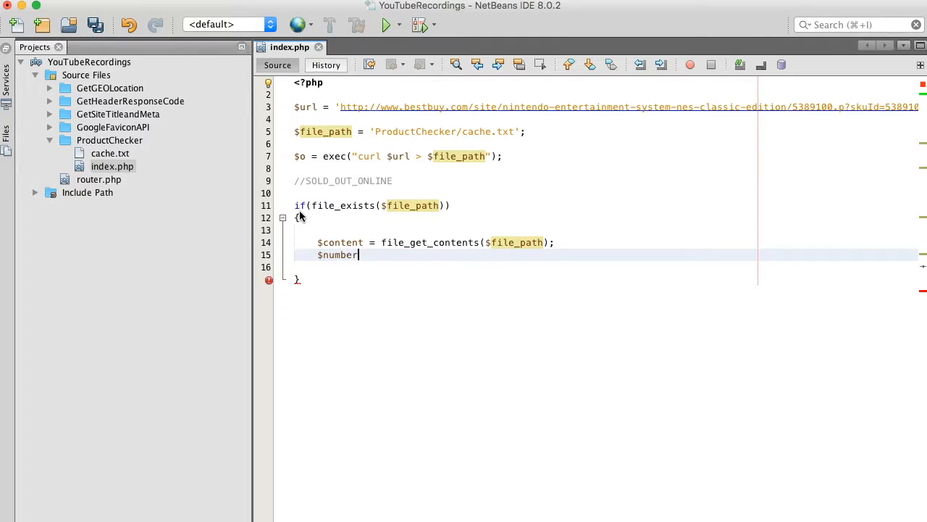
type("_of")
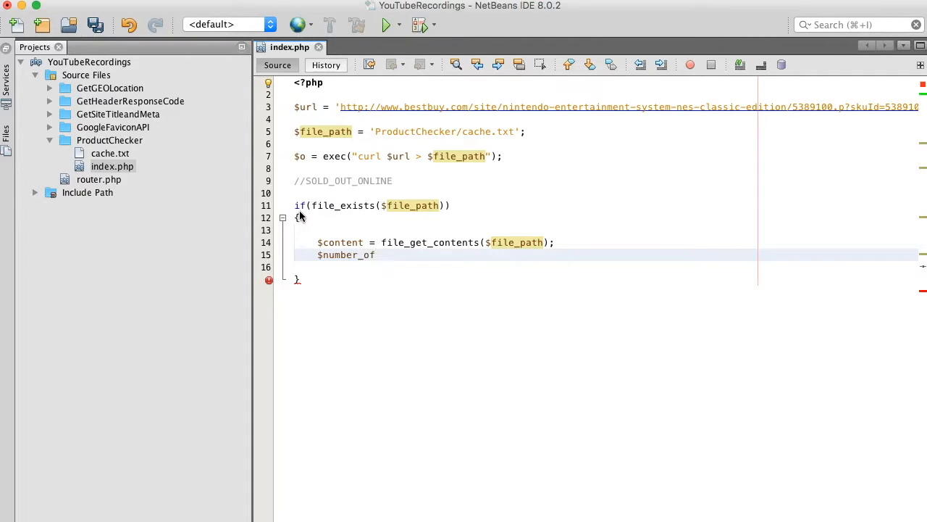
type("matches")
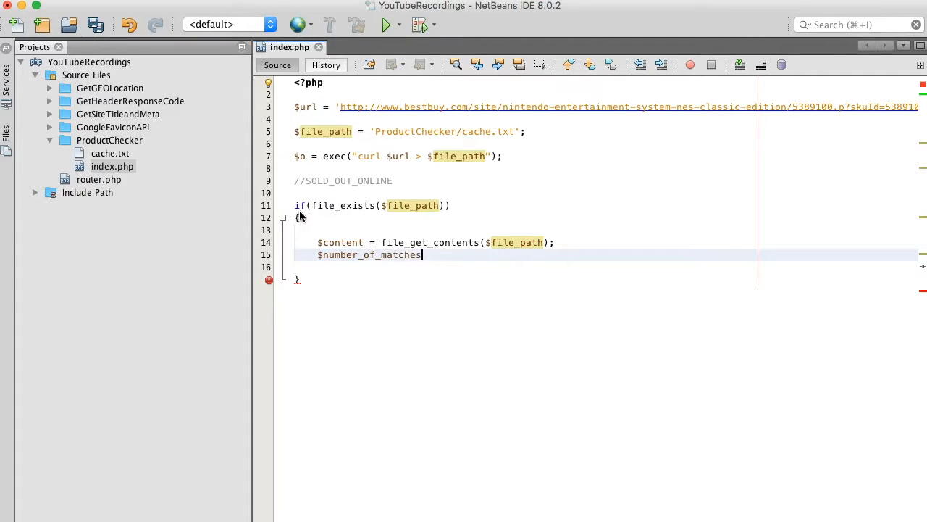
type("= preg")
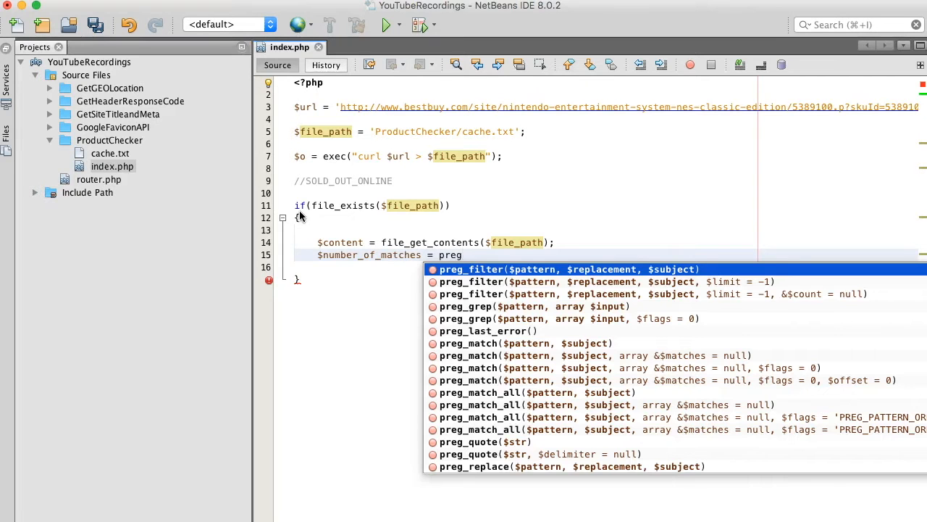
type("_match_all($file_path, $url")
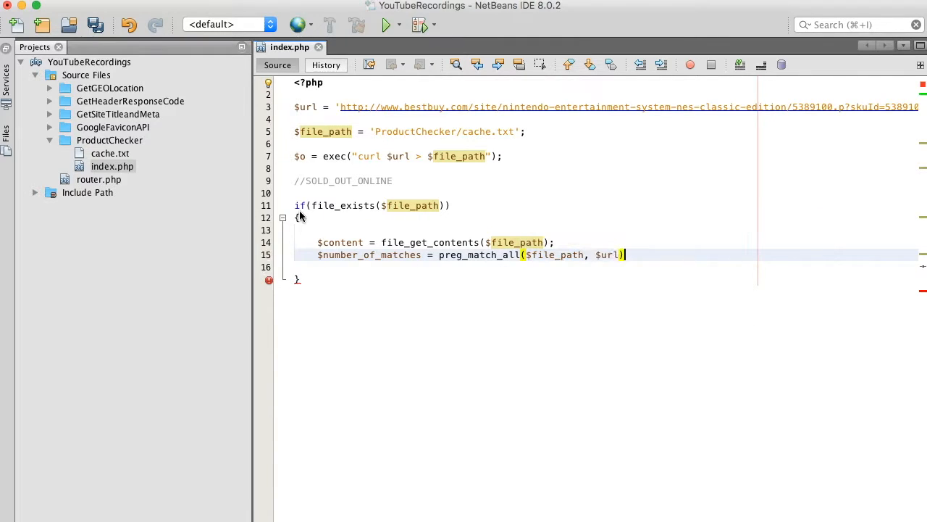
type(";")
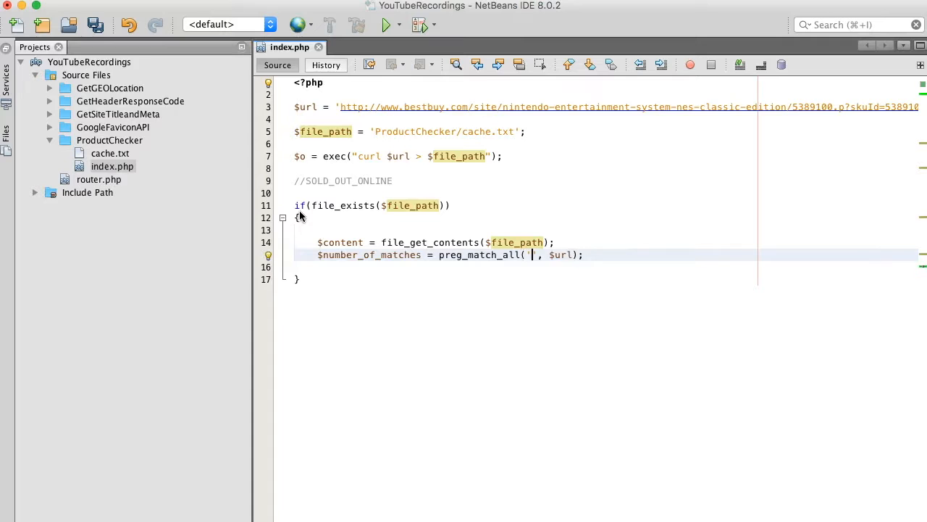
- Fill in the pattern '/SOLD_OUT_ONLINE/i' and $content, then try and remove print_r debug lines
type("//i")
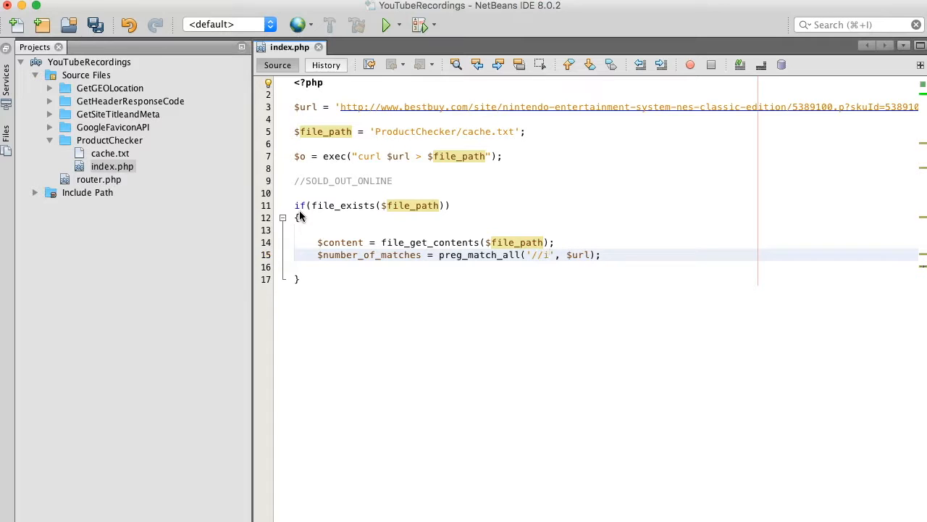
left_click(325, 179)
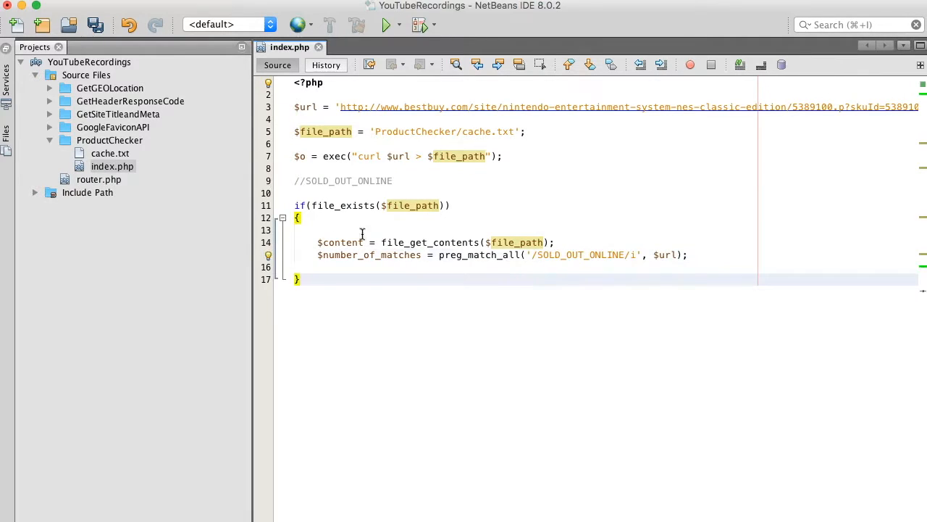
double_click(339, 242)
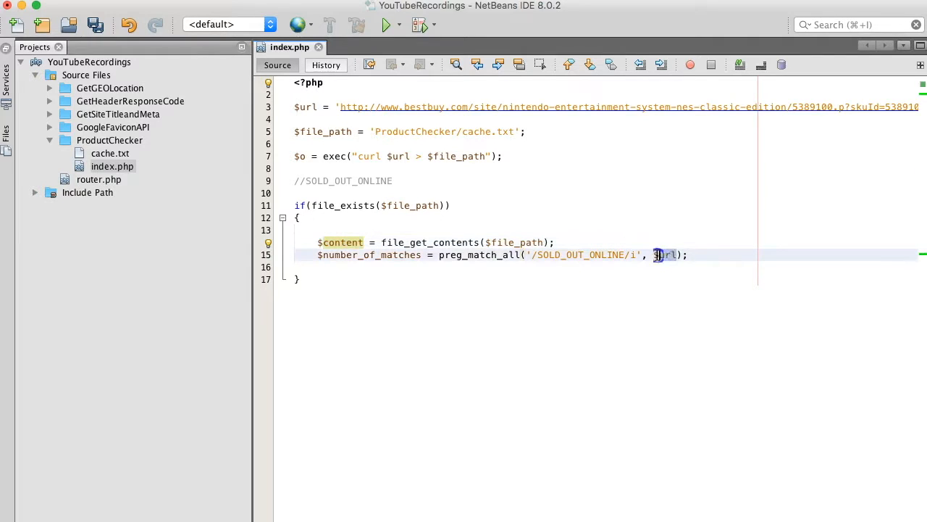
type("content")
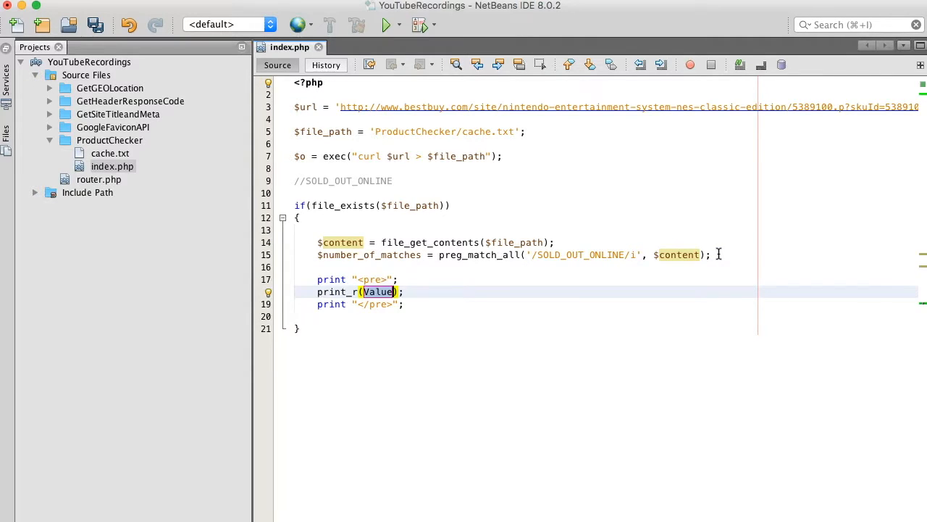
type("$nu")
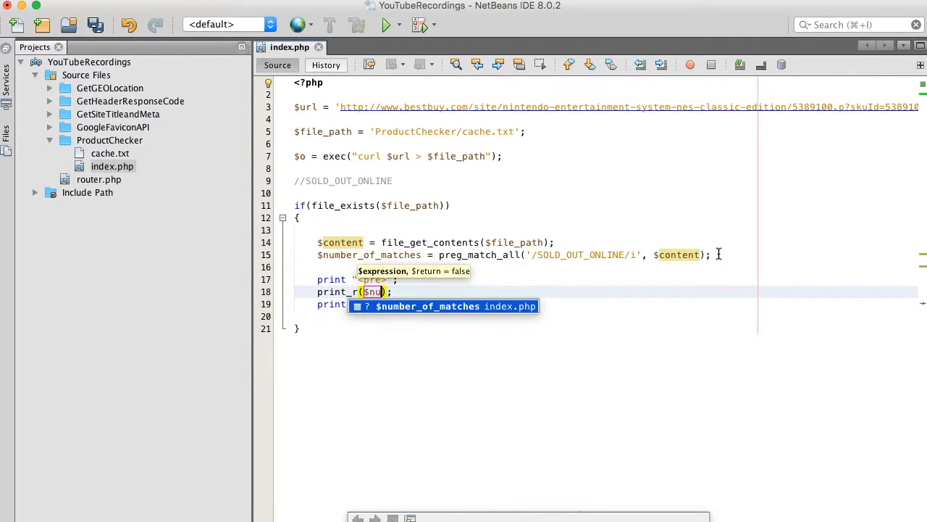
key("Return")
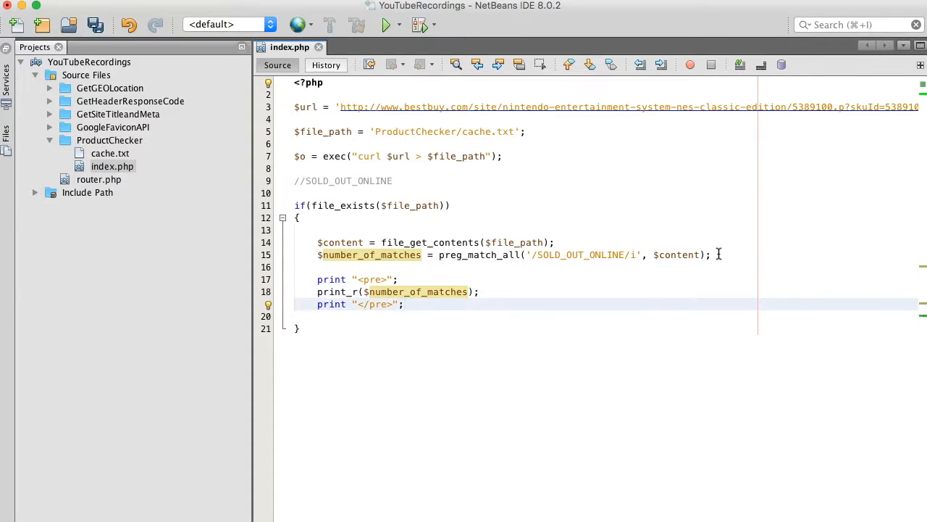
mouse_move(720, 258)
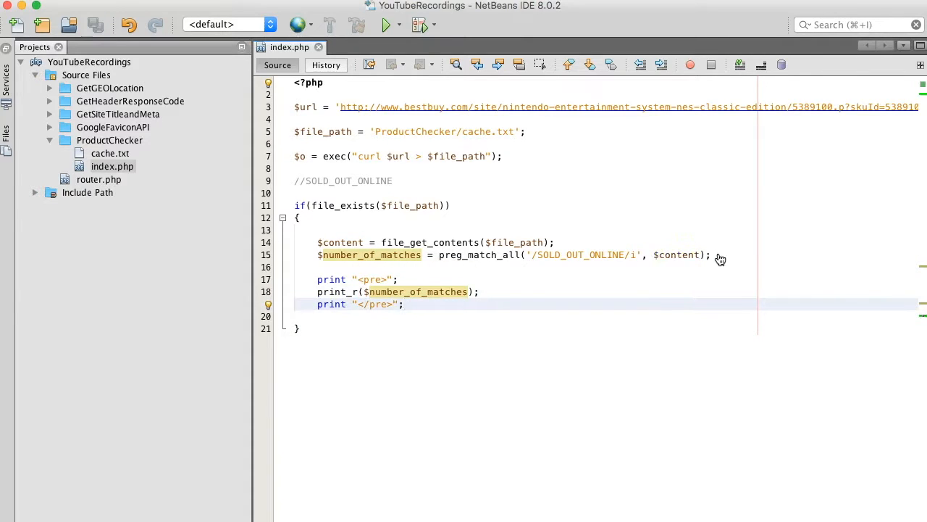
left_click(113, 165)
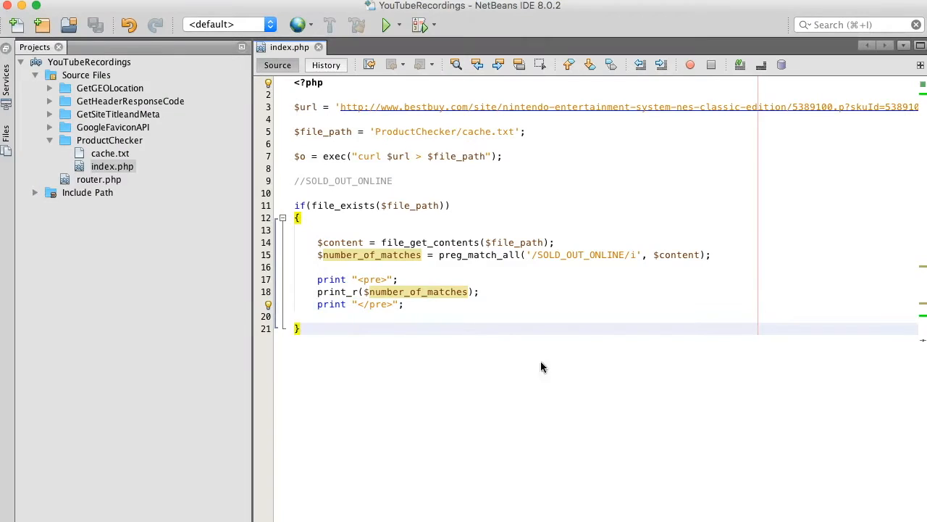
left_click(417, 304)
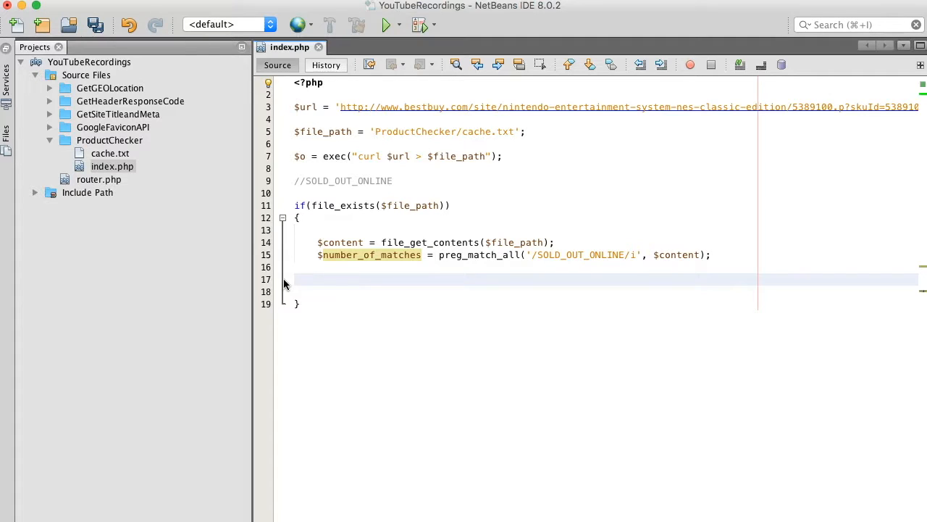
- Add if($number_of_matches > 0) printing 'currently sold out'
left_click(317, 278)
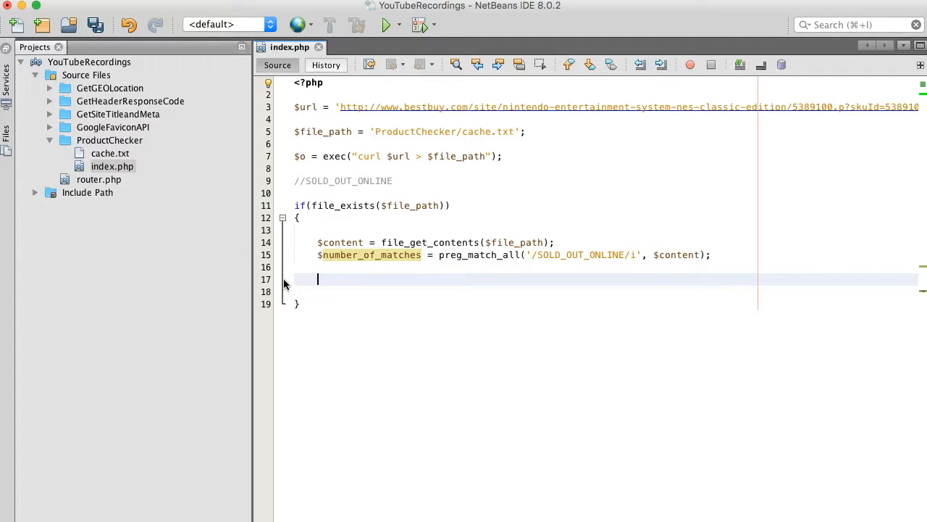
type("if(")
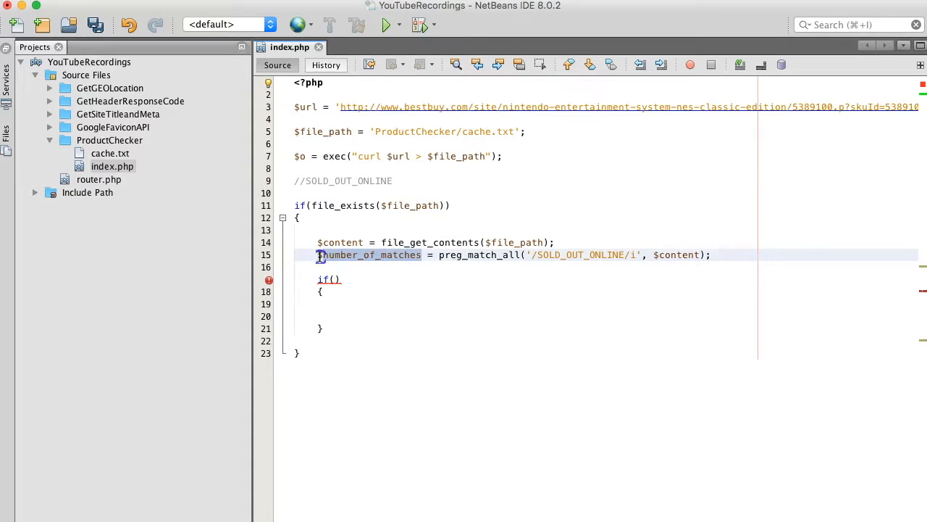
left_click(333, 278)
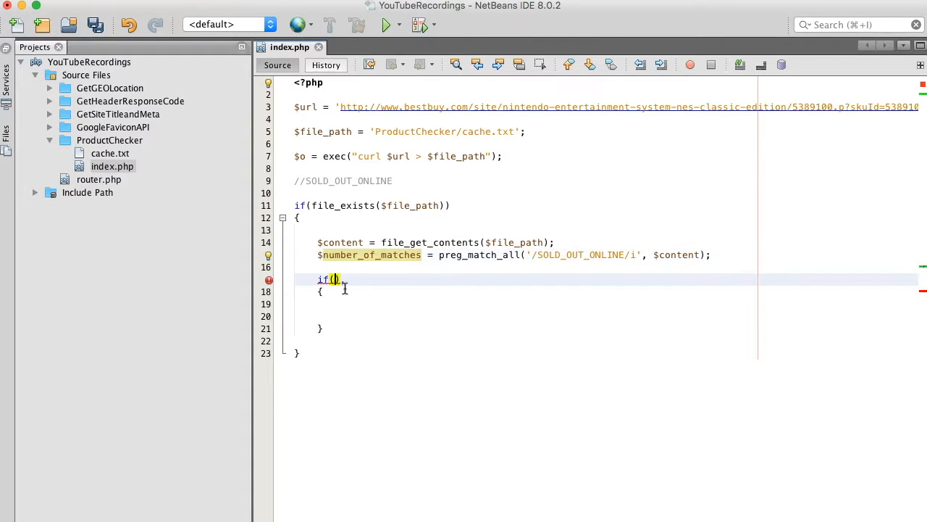
type("$number_of_matches >")
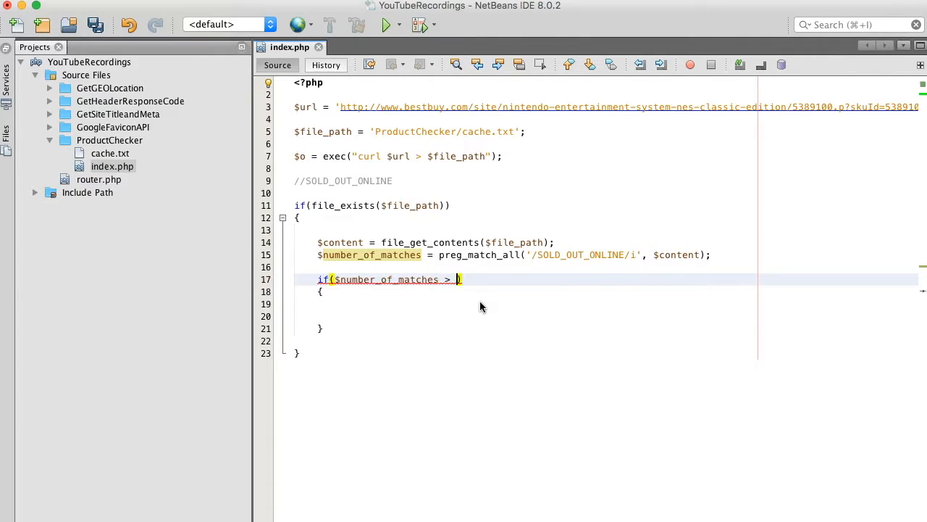
key("Backspace")
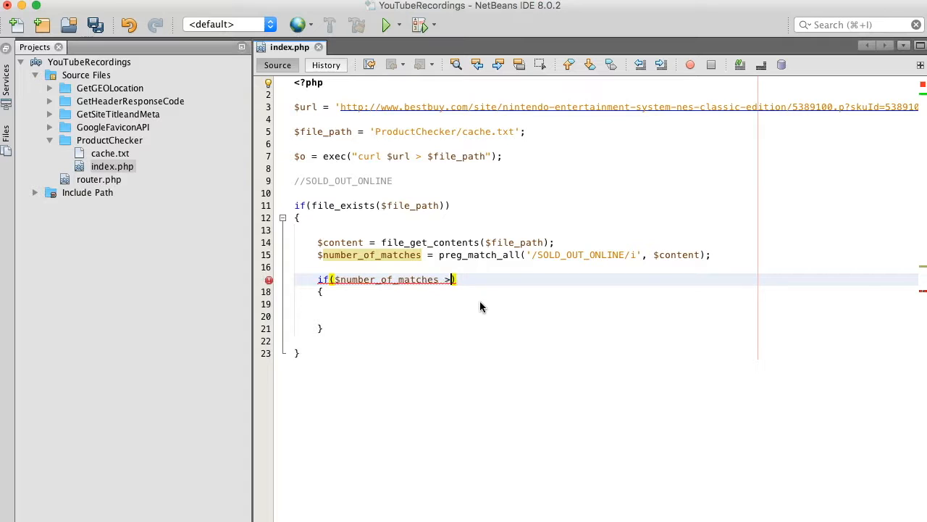
type("0")
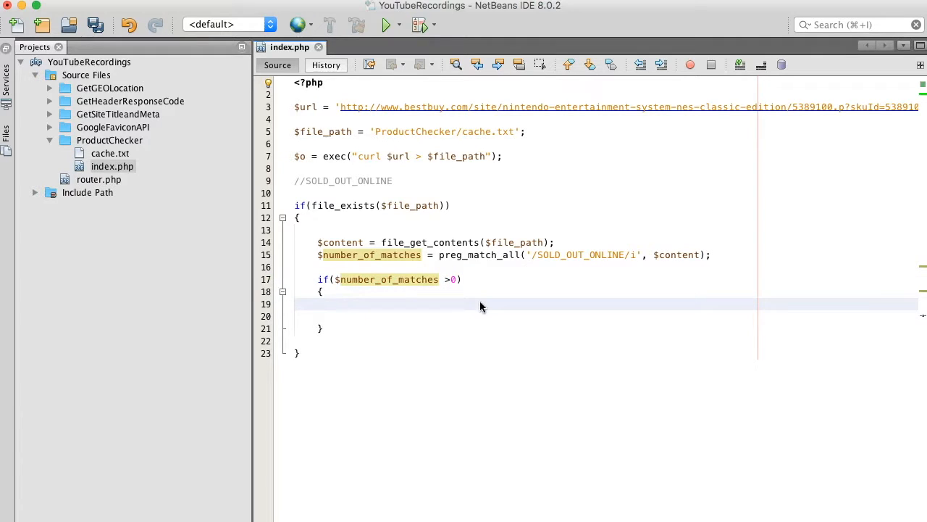
type("p")
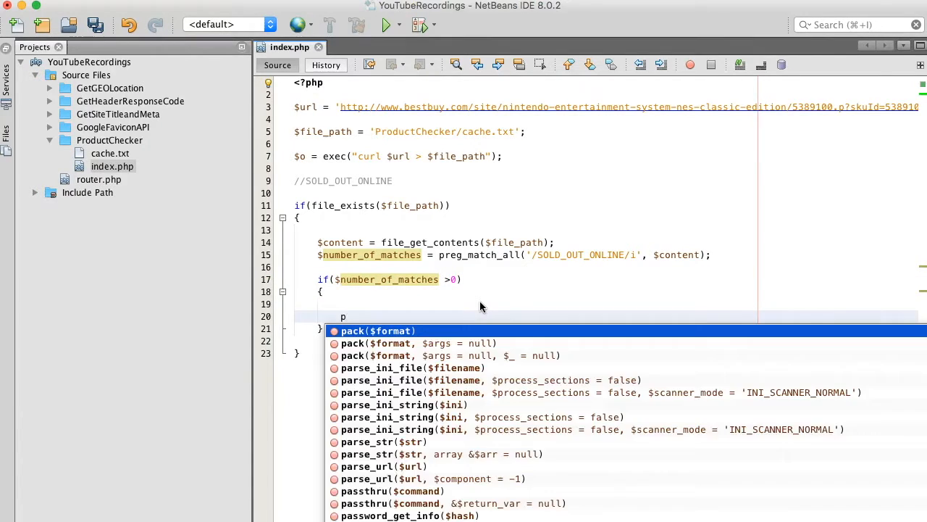
type("r")
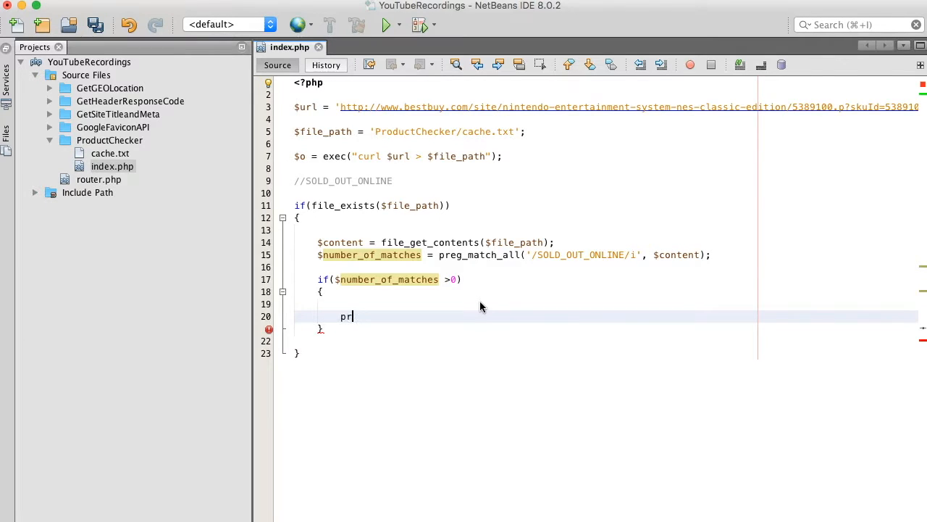
type("int '';")
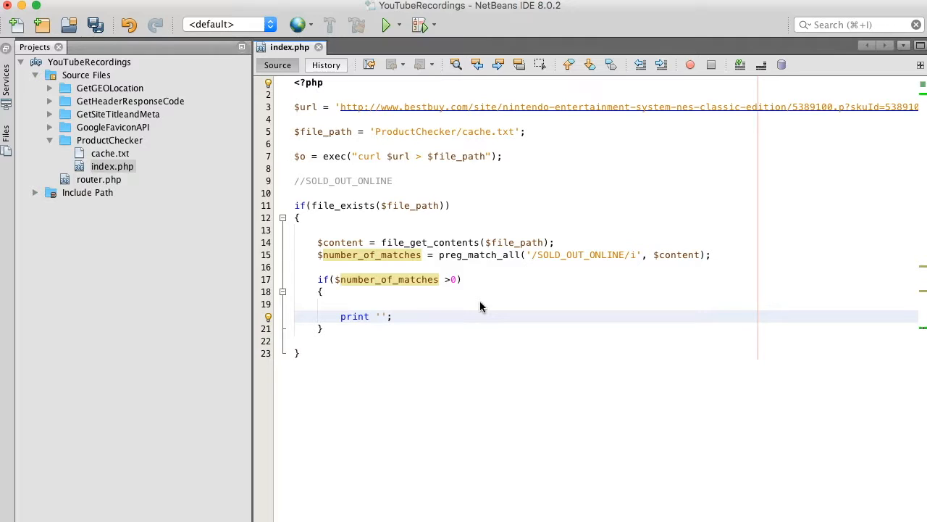
type("currently")
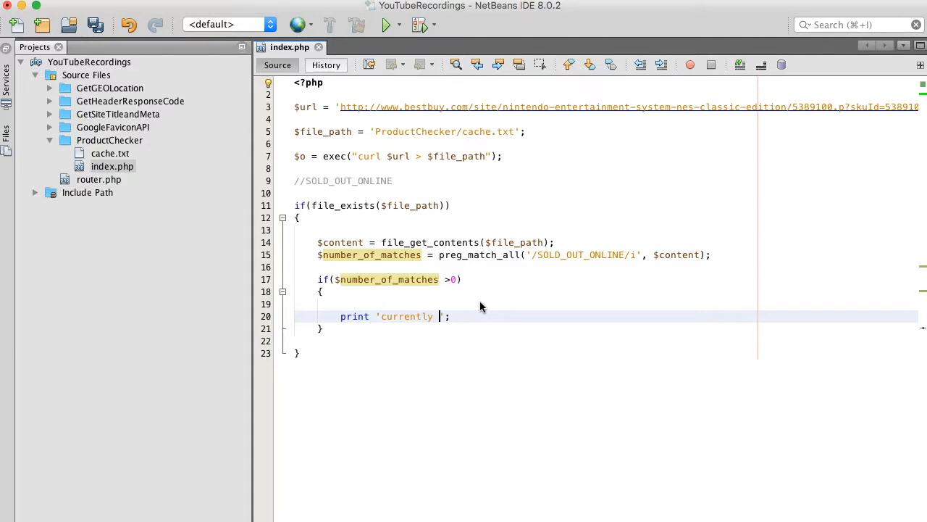
type("sold out")
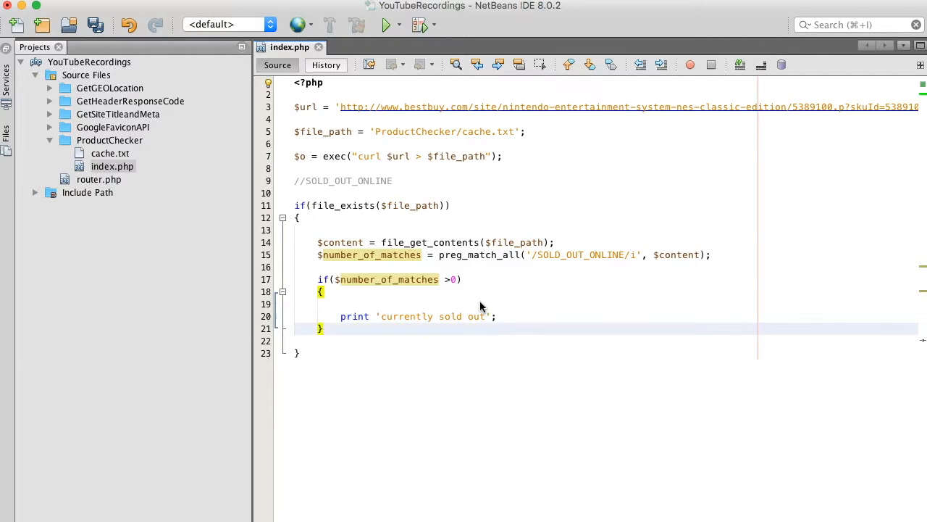
- Add an else branch printing 'maybe online'
type("else")
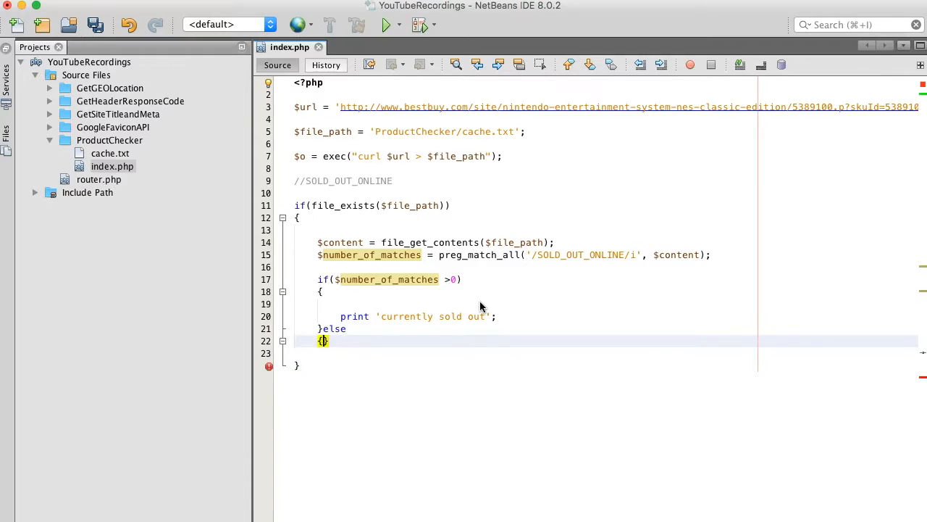
type("print")
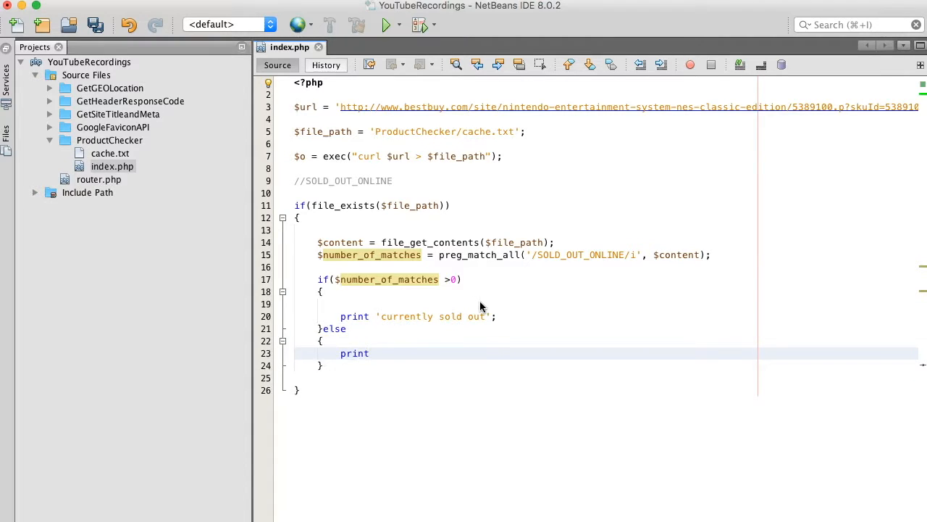
type("' ';")
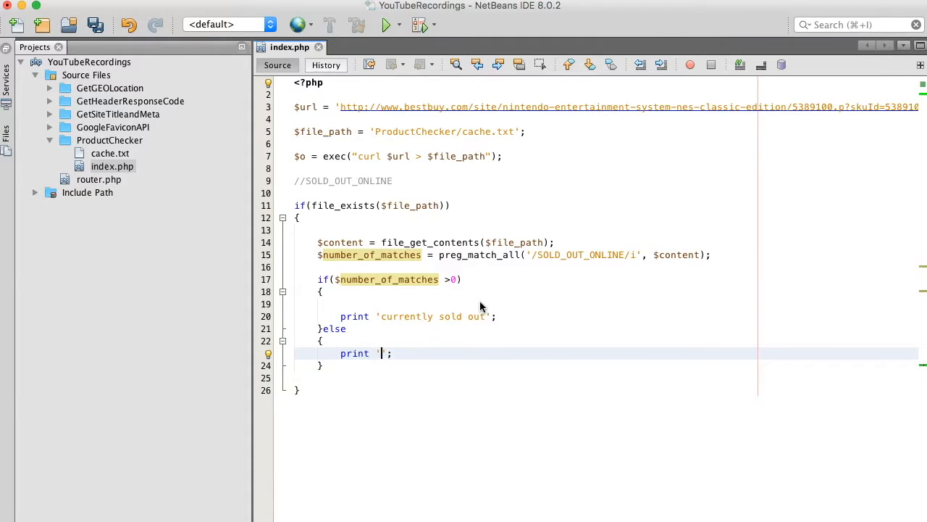
type("maybe online")
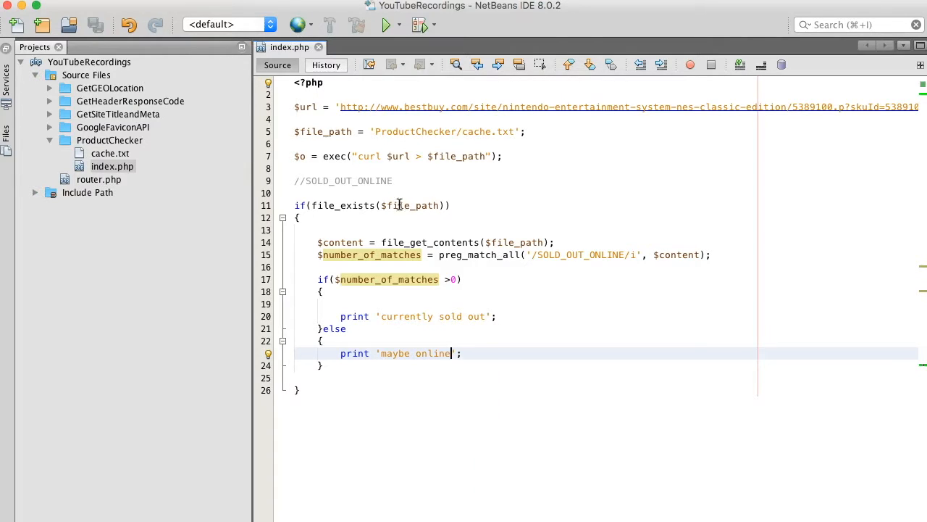
- Run index.php, then in Safari open the Sony PlayStation 4 Pro Console product page
right_click(113, 165)
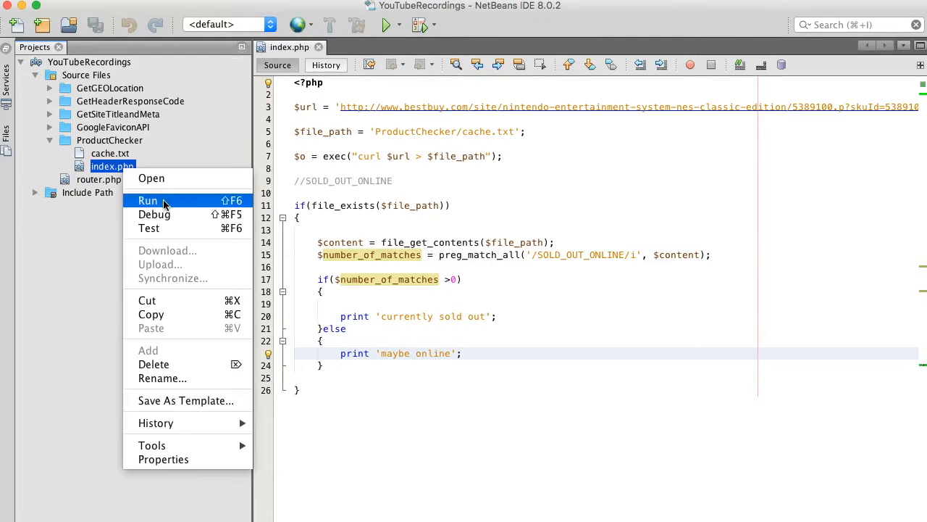
left_click(148, 200)
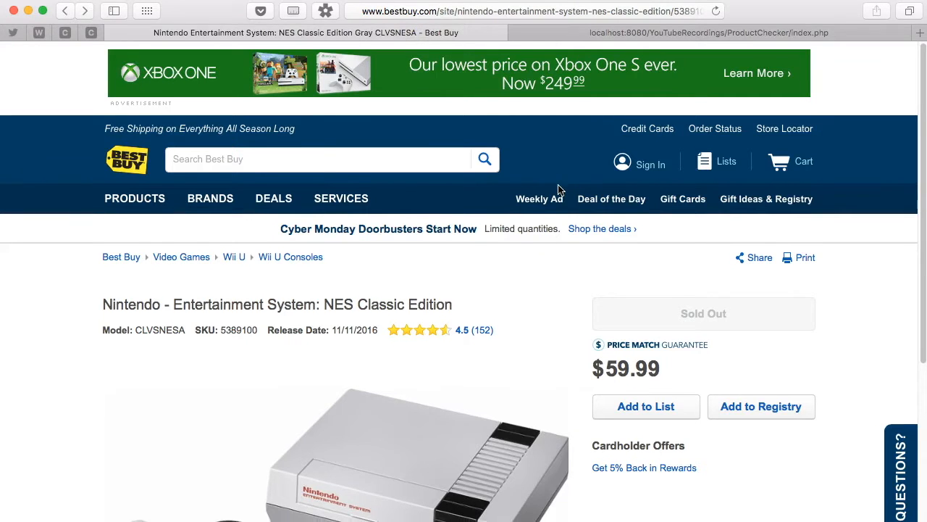
scroll("down", 3)
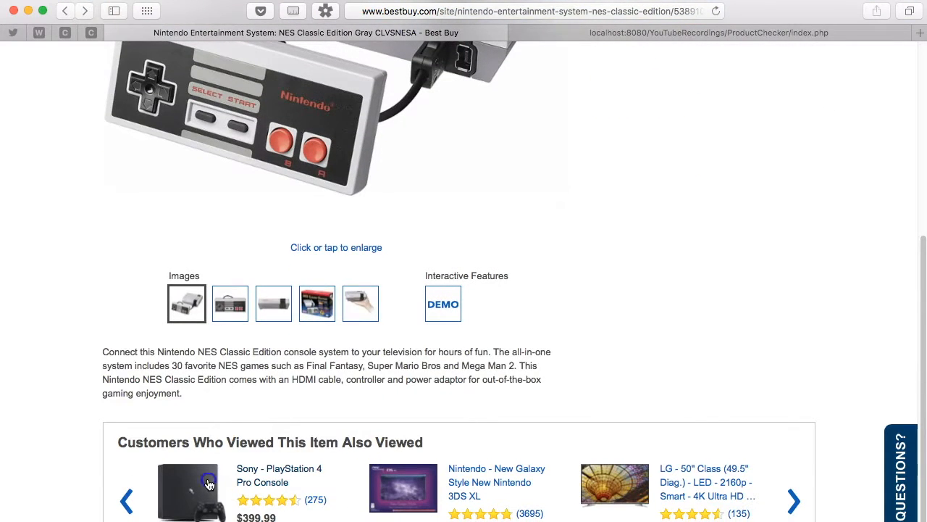
left_click(210, 481)
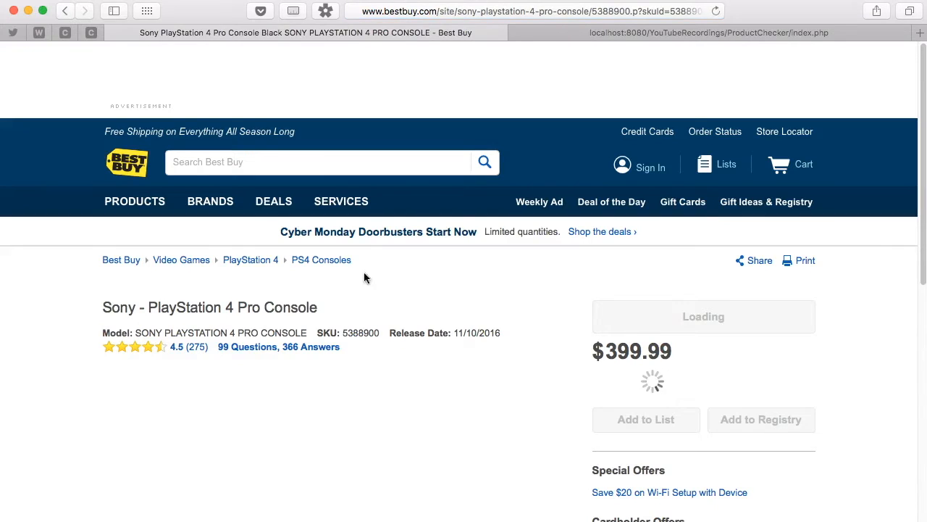
scroll("down", 3)
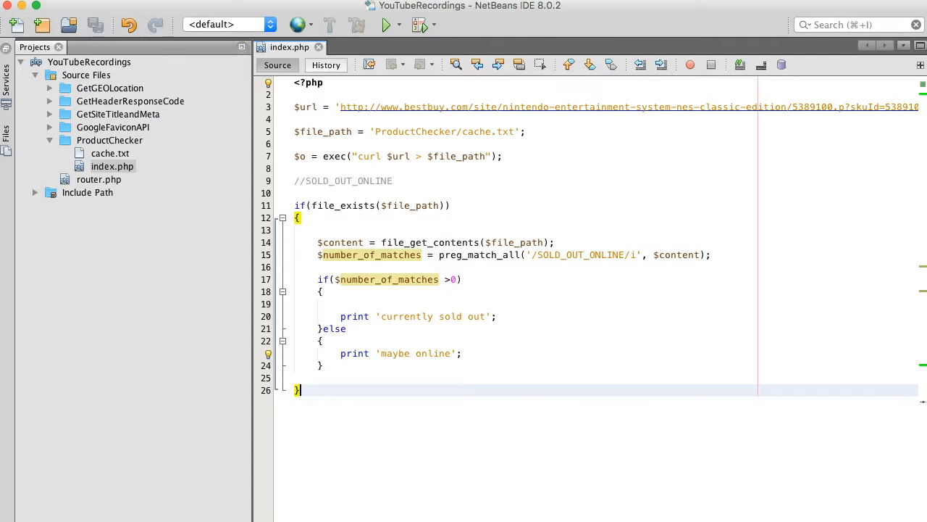
- Add a second $url with the PS4 Pro link and comment out the NES Classic URL
left_click(301, 119)
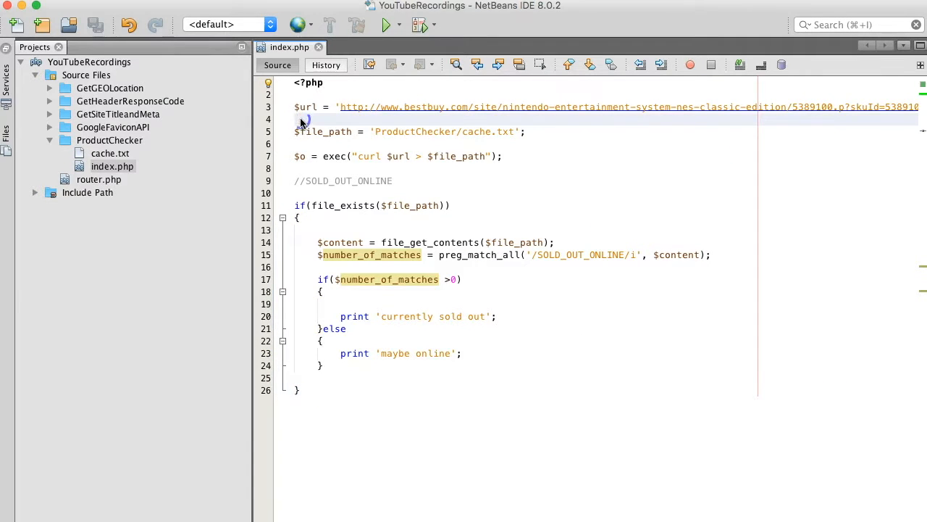
type("$url")
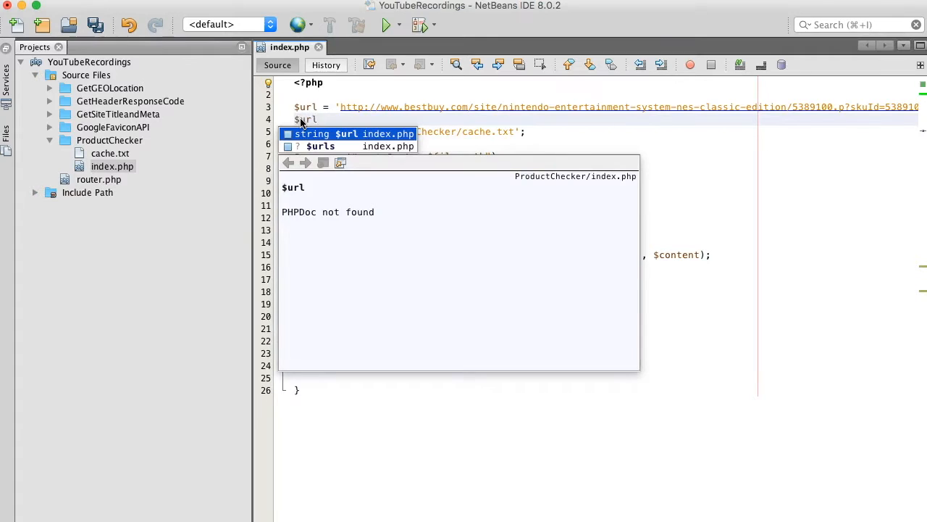
key("Escape")
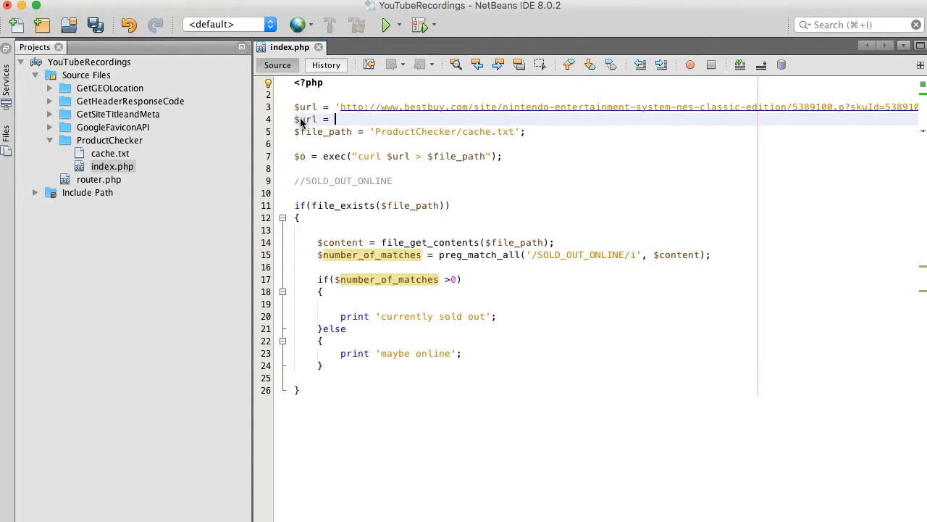
type("''")
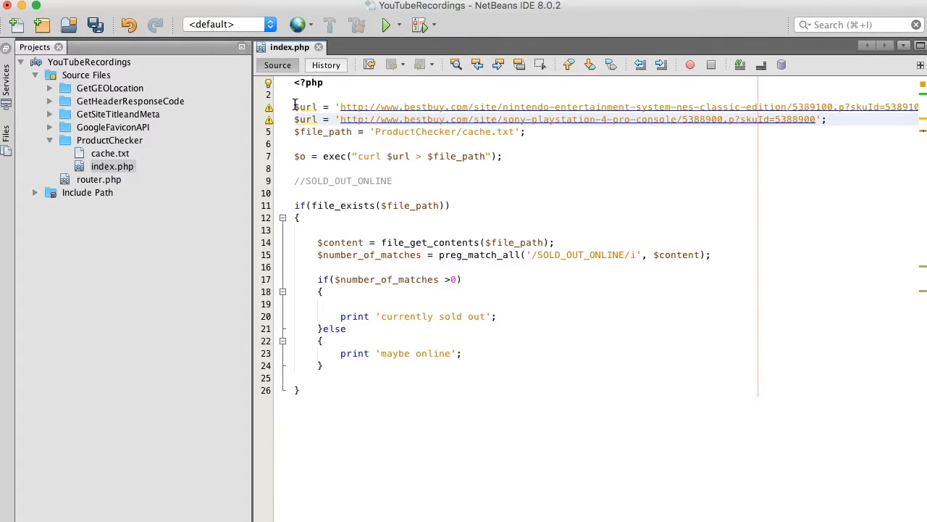
type("//")
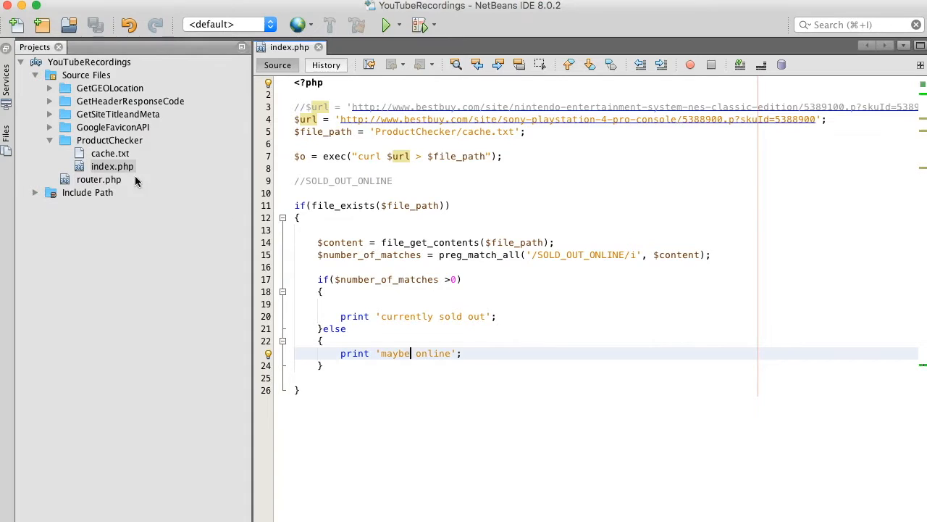
- Change the check to $number_of_matches < 1, drop the else, restore the NES URL and comment the print
right_click(113, 165)
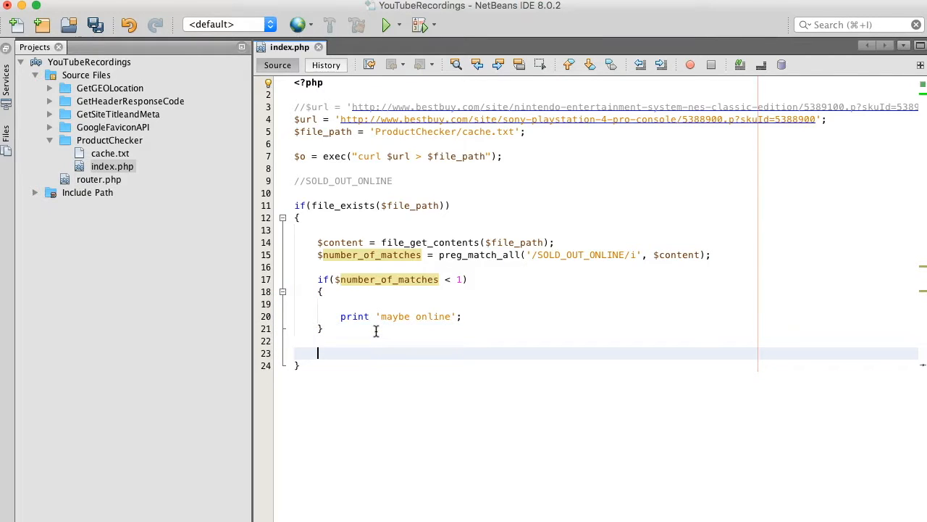
mouse_move(475, 303)
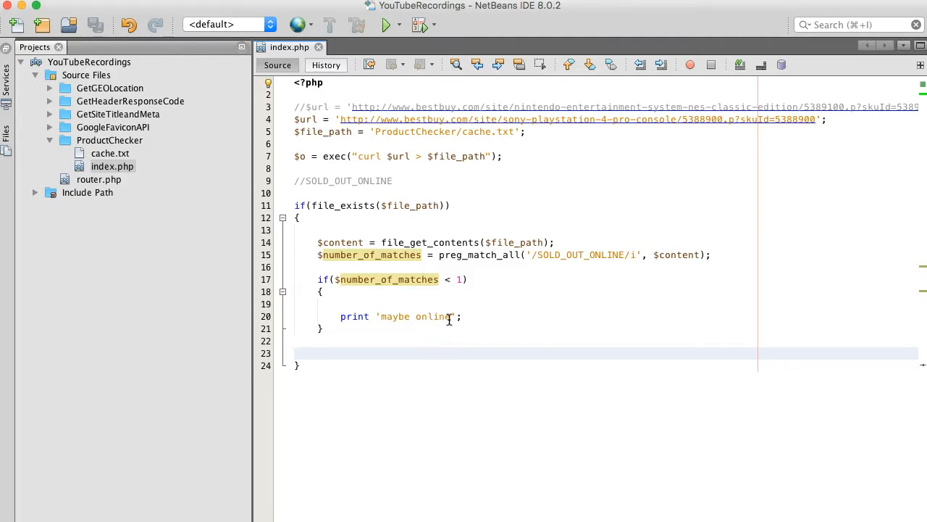
left_click(113, 165)
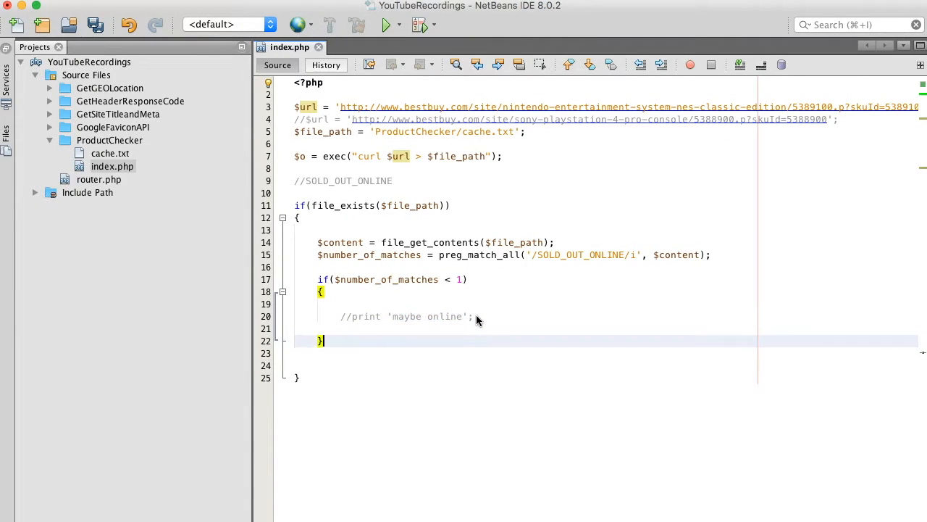
type("mail('', $url, $message);")
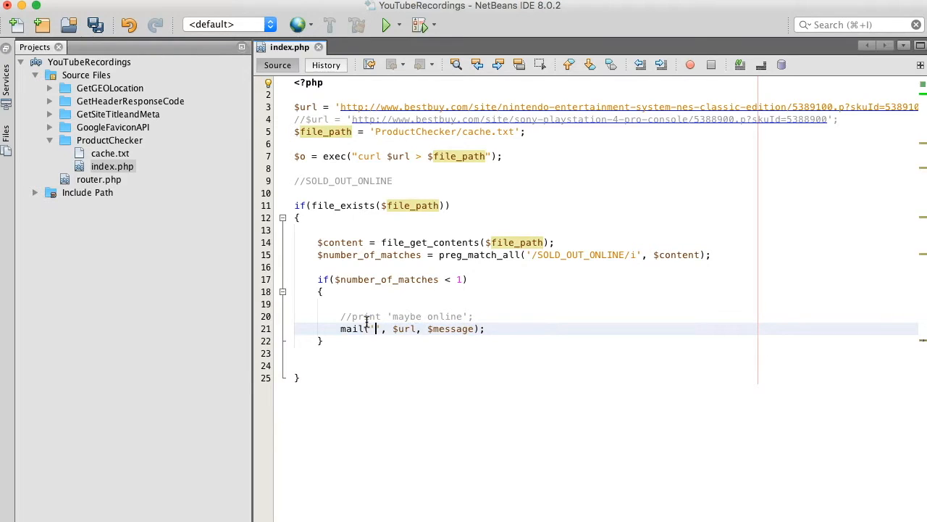
type("'to@mail.com', 'NES, go get it', 'Bu")
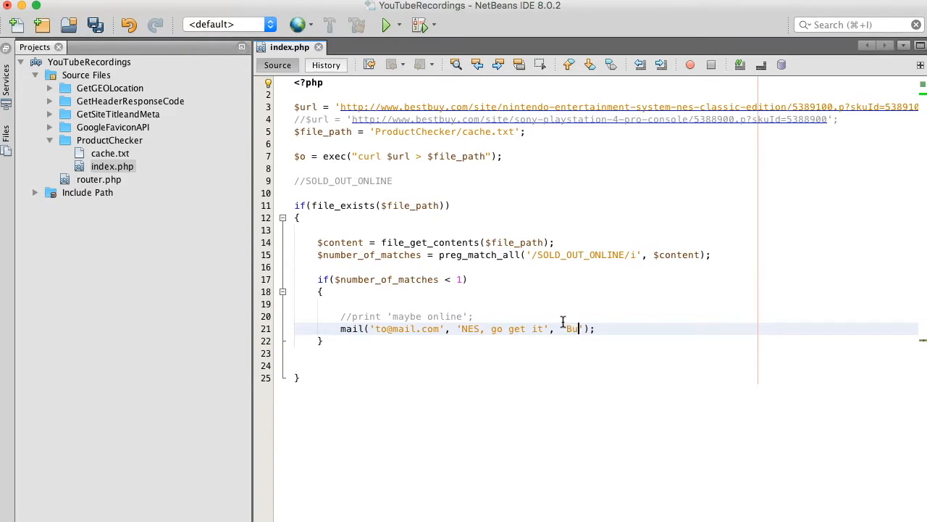
type("y me son")
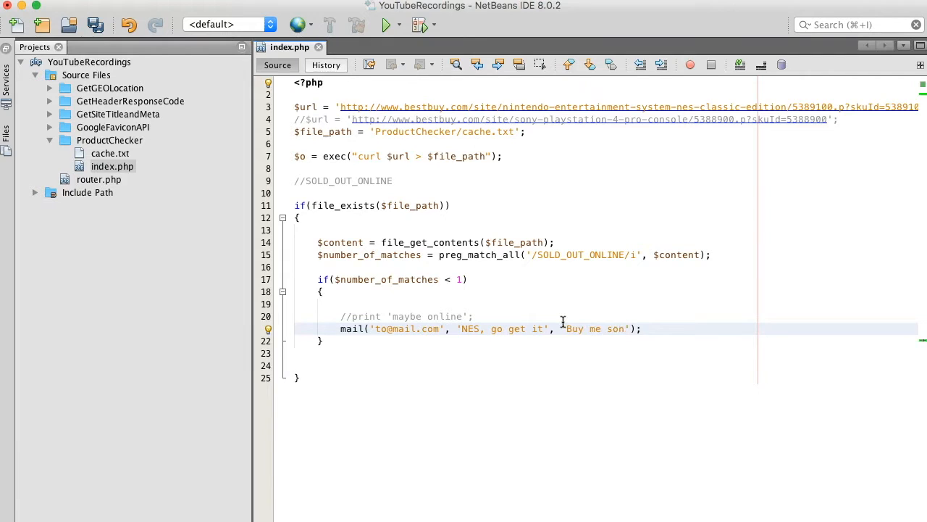
type("SON!")
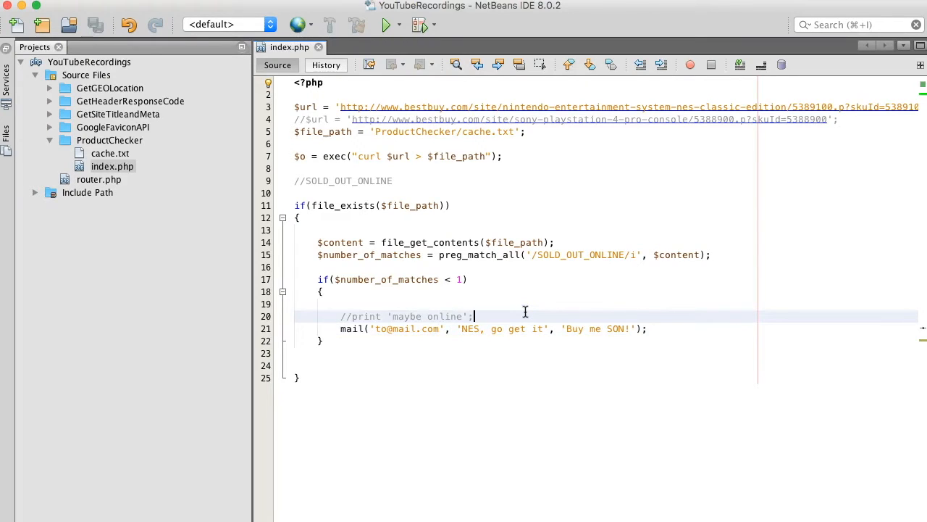
mouse_move(556, 419)
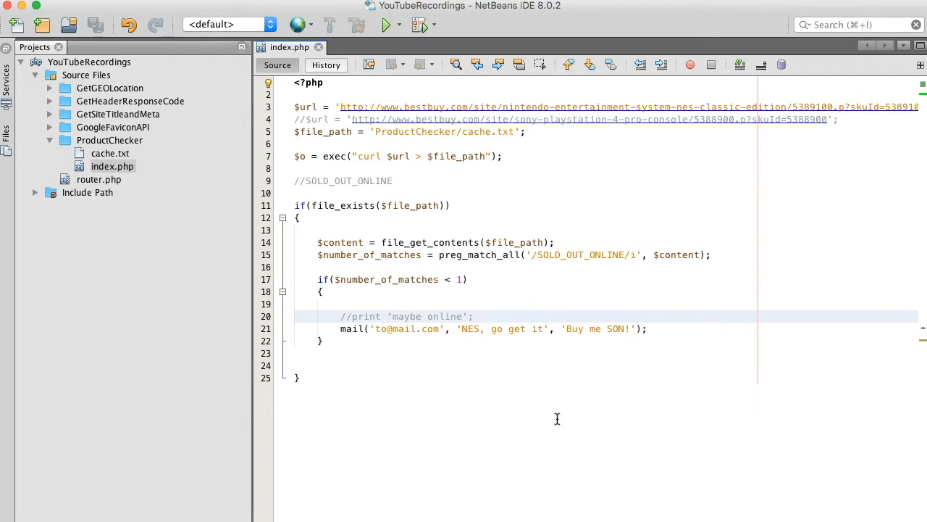
- Review the finished script, selecting the exec call for discussion
left_click(475, 316)
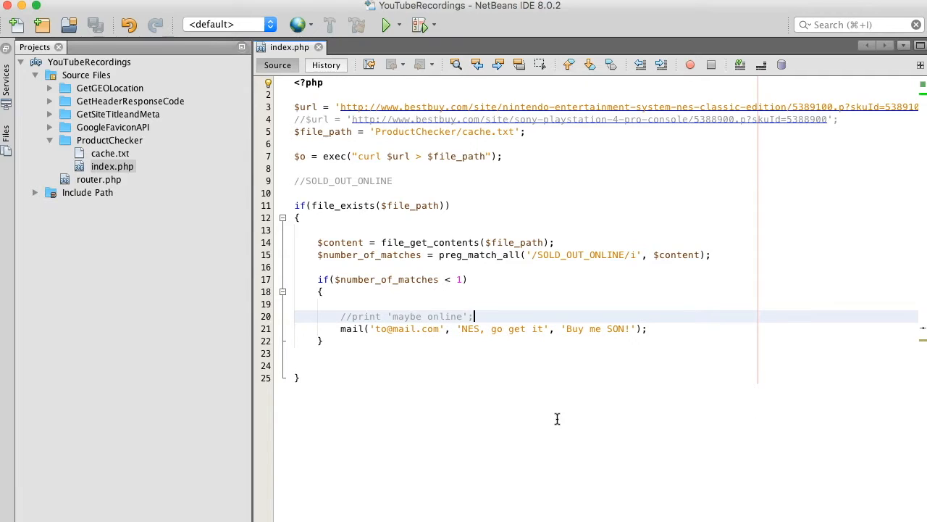
mouse_move(620, 378)
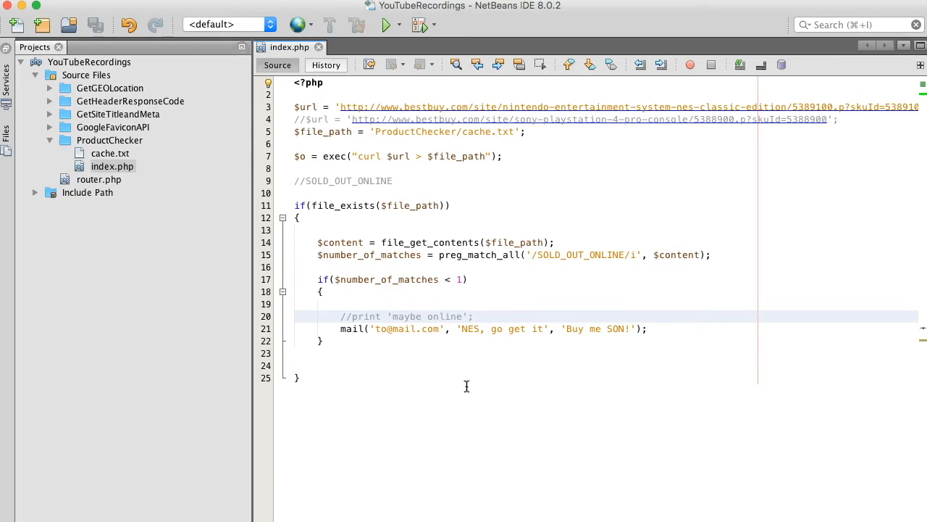
left_click(297, 376)
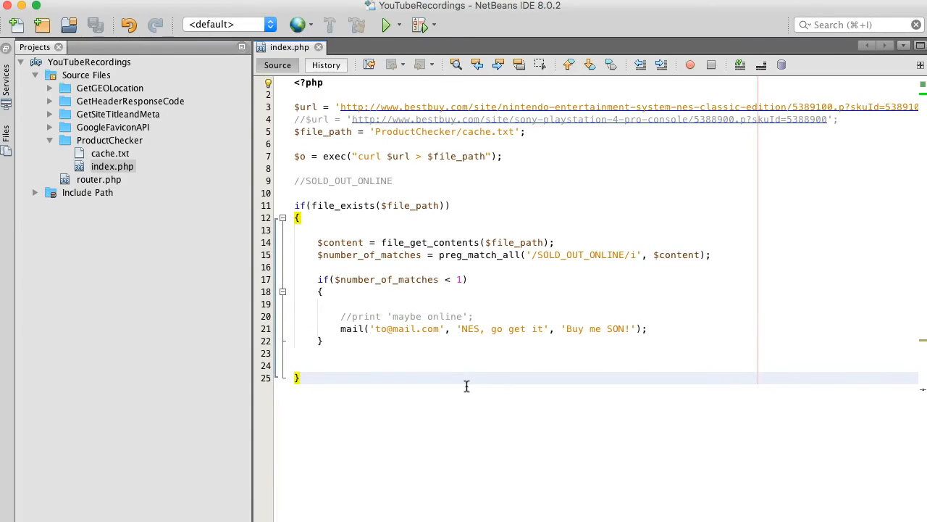
left_click(299, 377)
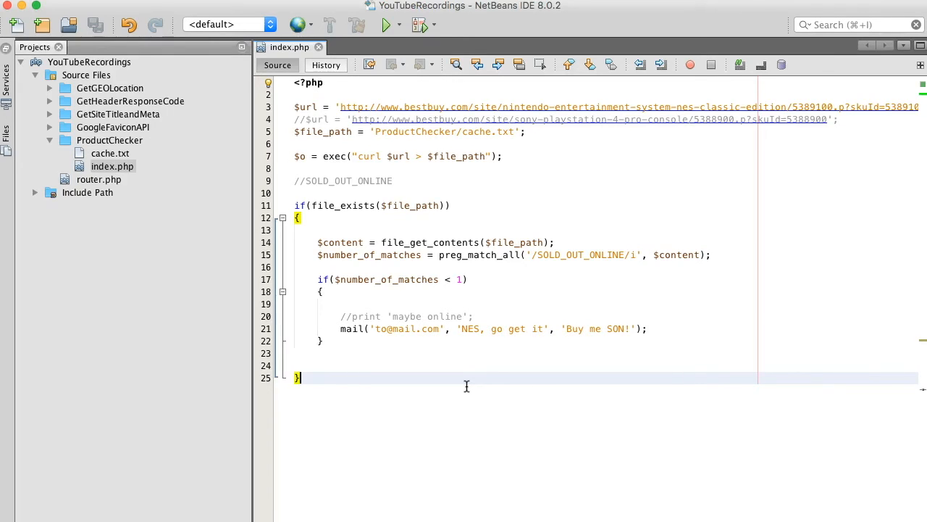
mouse_move(362, 191)
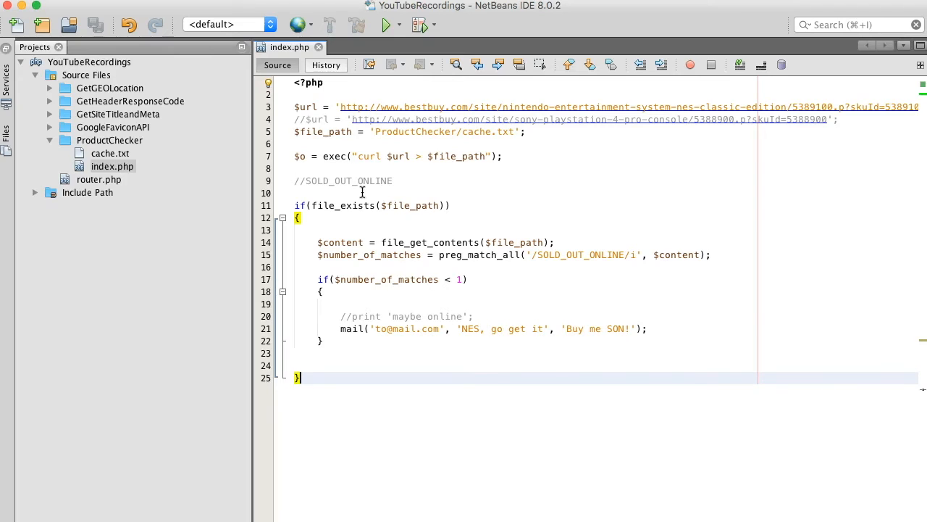
double_click(333, 157)
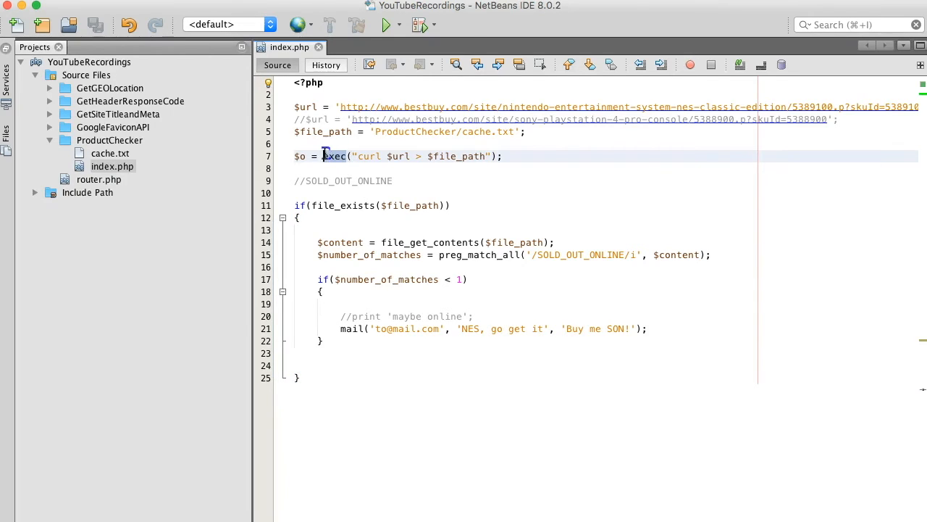